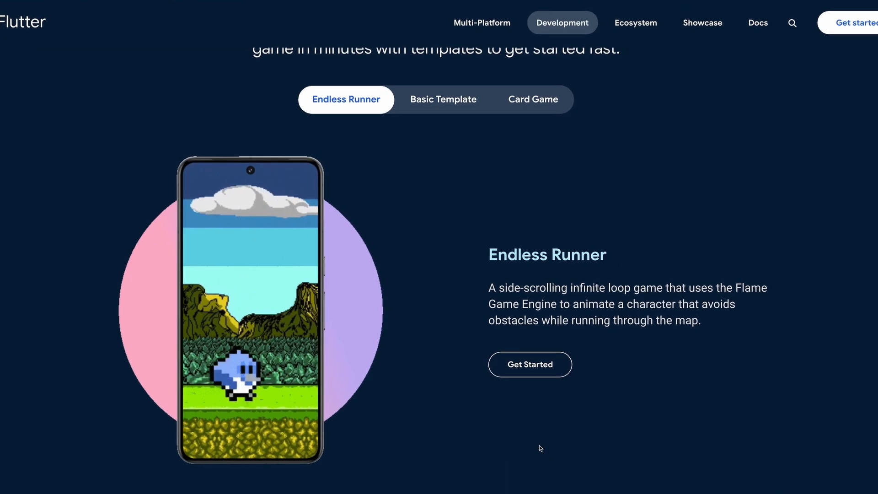
# Select the Endless Runner game template to show its running-character preview and description
pyautogui.click(443, 98)
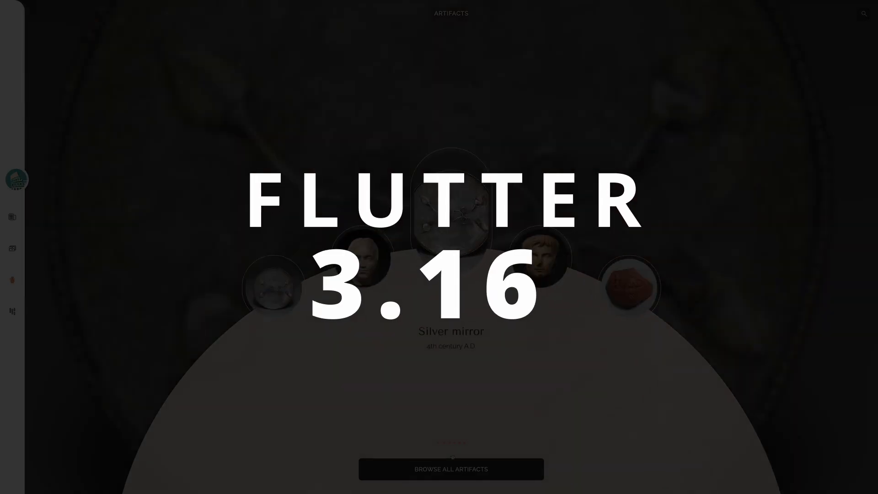
pyautogui.click(450, 470)
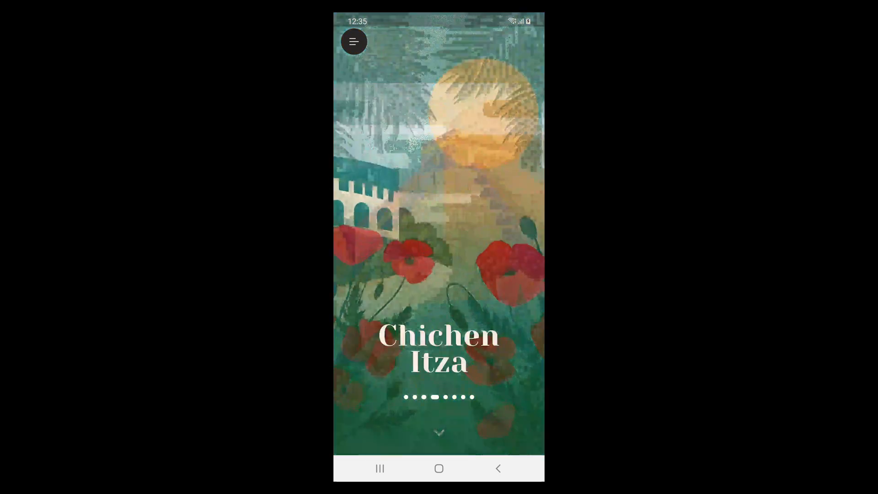
# Swipe the wonders carousel to the Giza pyramids and open its photo gallery
pyautogui.hscroll(-3)
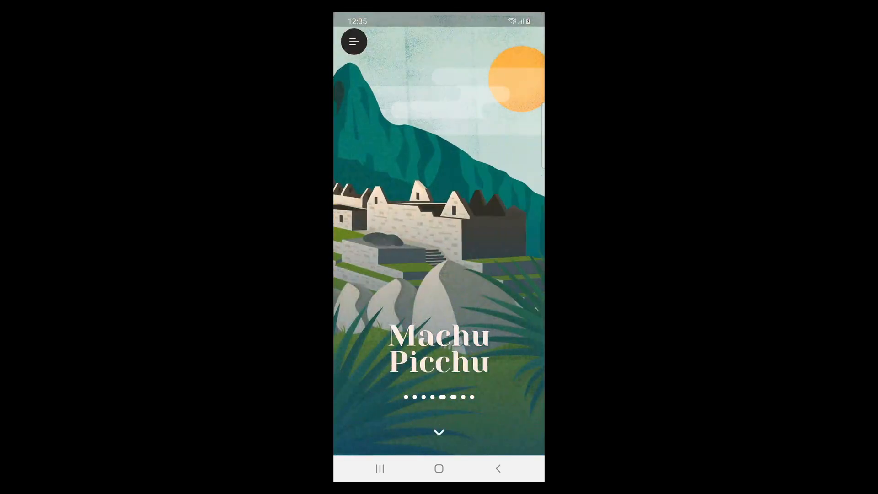
pyautogui.hscroll(-3)
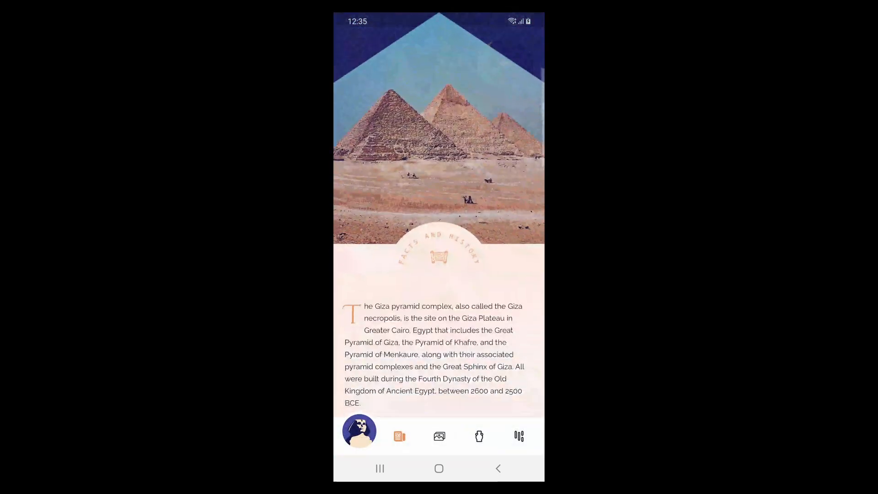
pyautogui.click(439, 436)
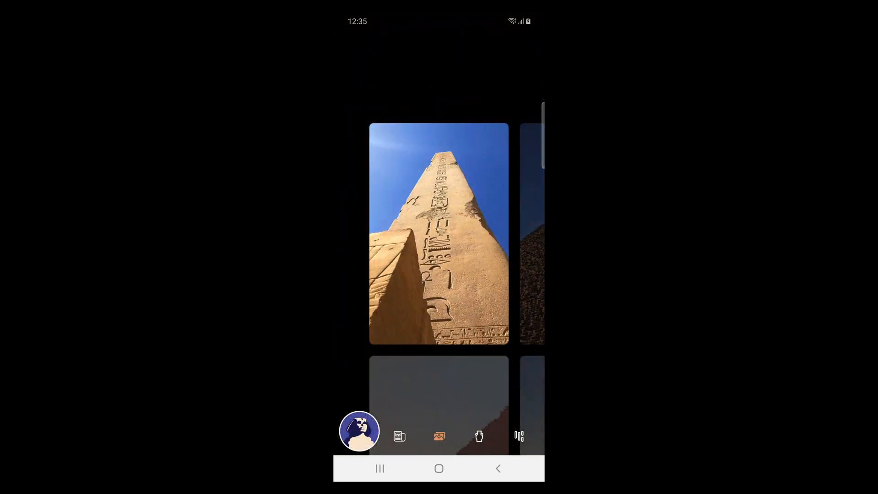
# Open the Giza artifacts collection and select the Guardian Figure
pyautogui.click(479, 435)
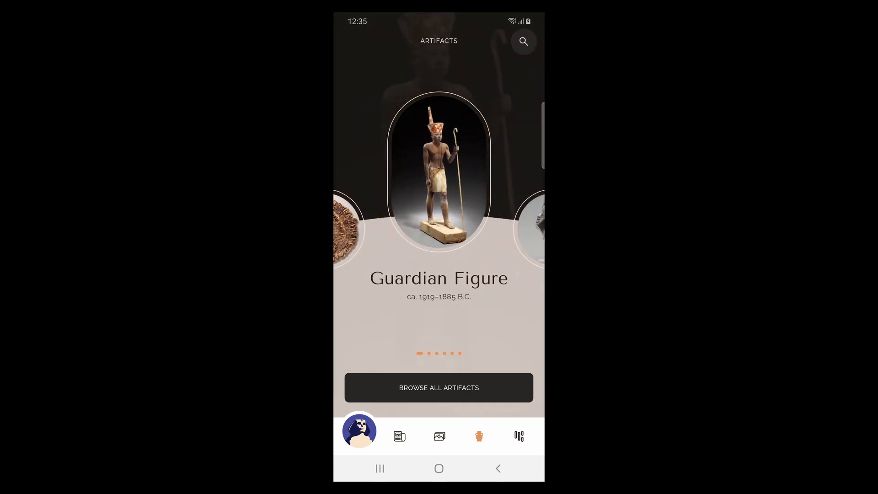
pyautogui.click(439, 169)
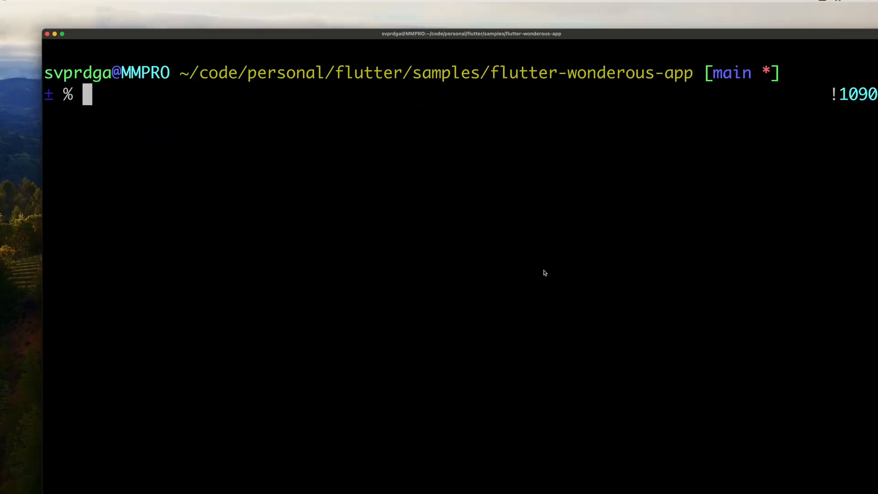
# Enter flutter run --enable-impeller in the flutter-wonderous-app folder
pyautogui.write('flutter run --')
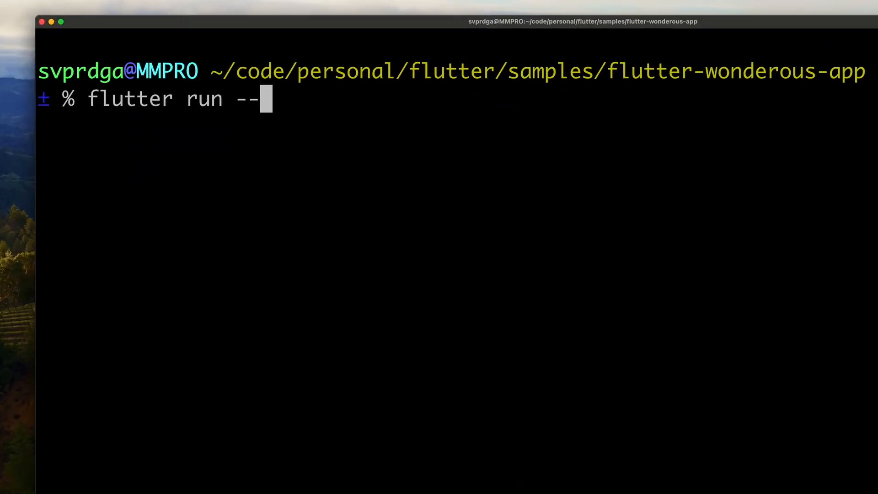
pyautogui.write('enable-impeller')
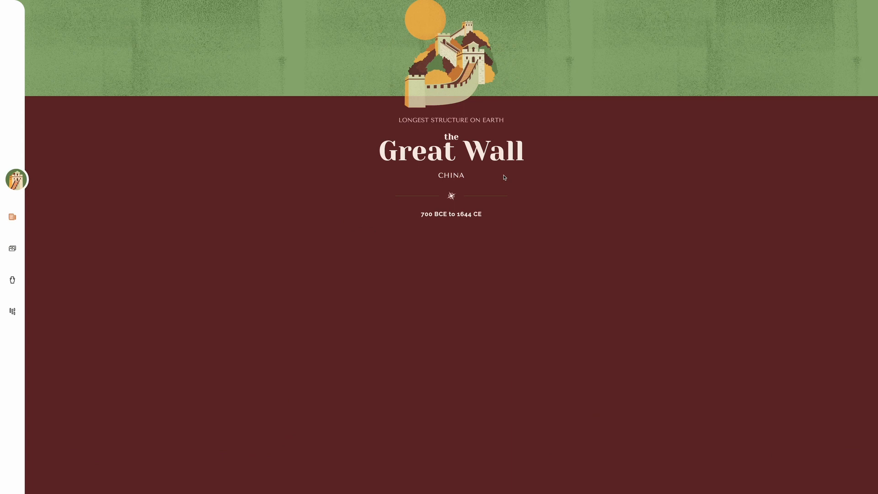
# Scroll through the Great Wall history and on to the Colosseum page for Rome, Italy
pyautogui.scroll(-3)
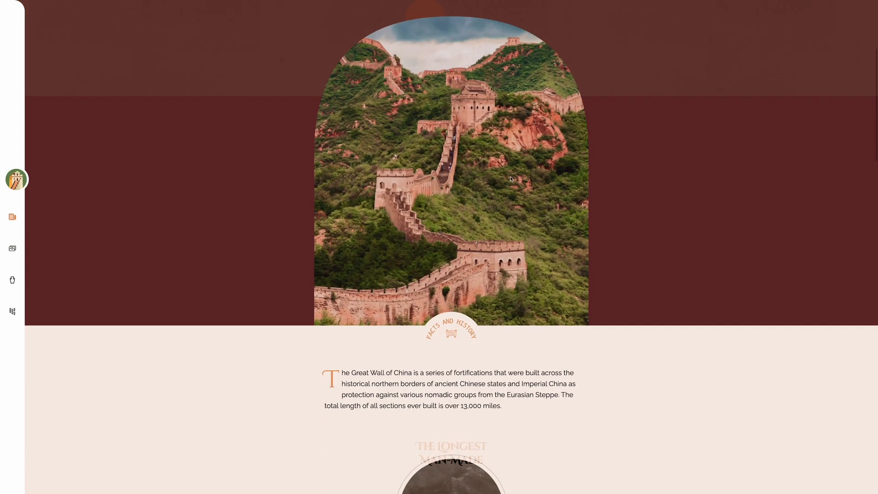
pyautogui.scroll(-3)
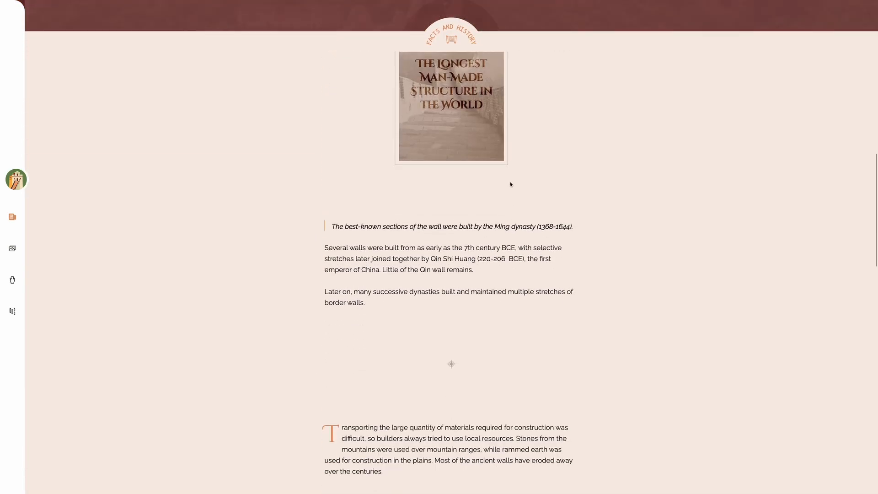
pyautogui.scroll(-3)
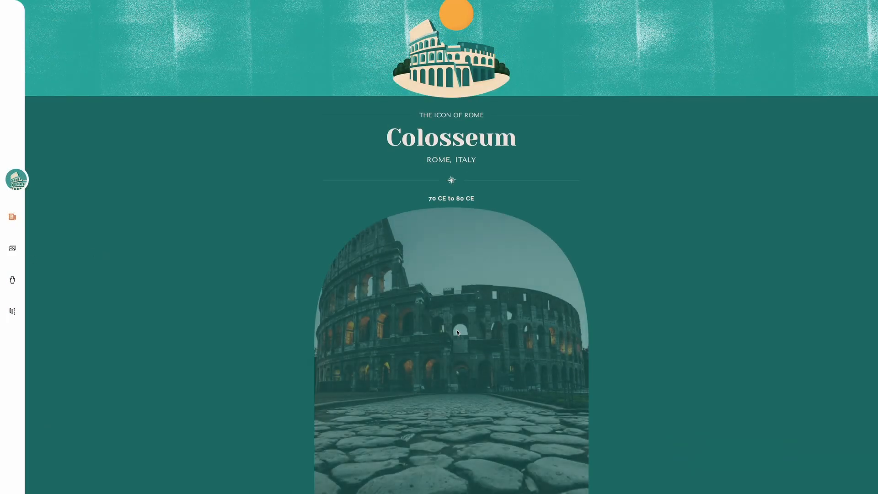
pyautogui.scroll(-3)
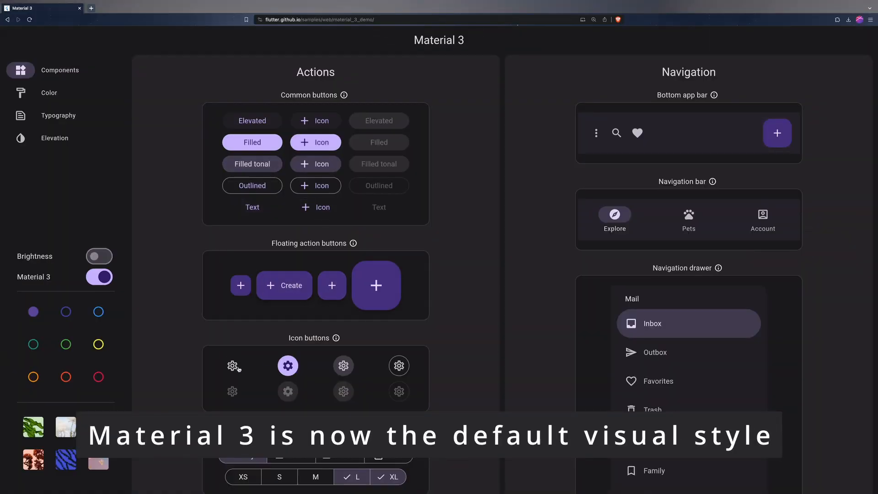
# Toggle the gallery to Material 2 styling and back to Material 3
pyautogui.scroll(-3)
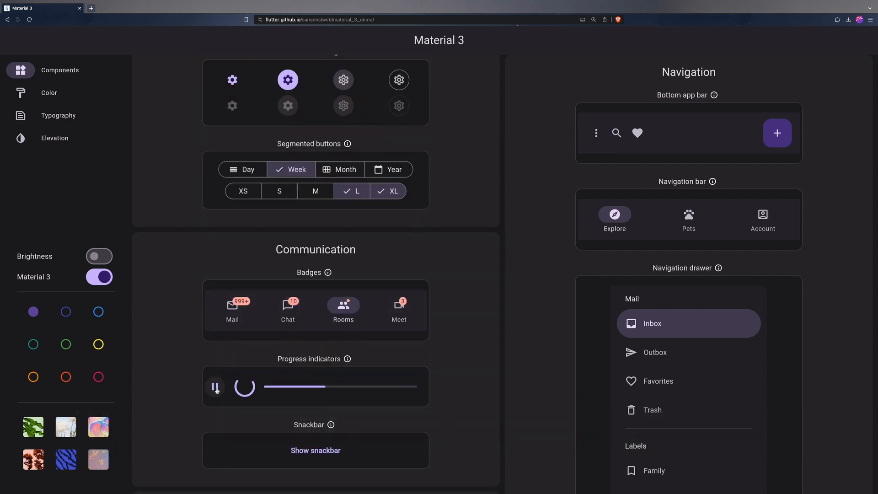
pyautogui.click(99, 277)
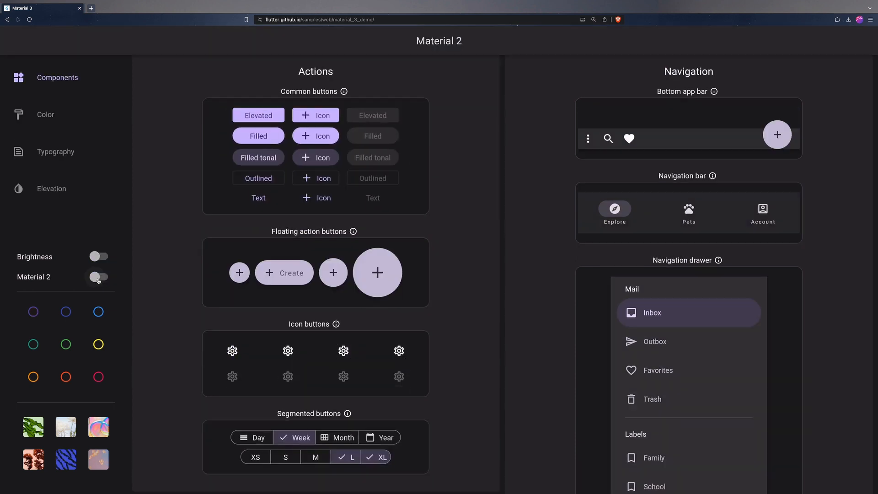
pyautogui.click(99, 276)
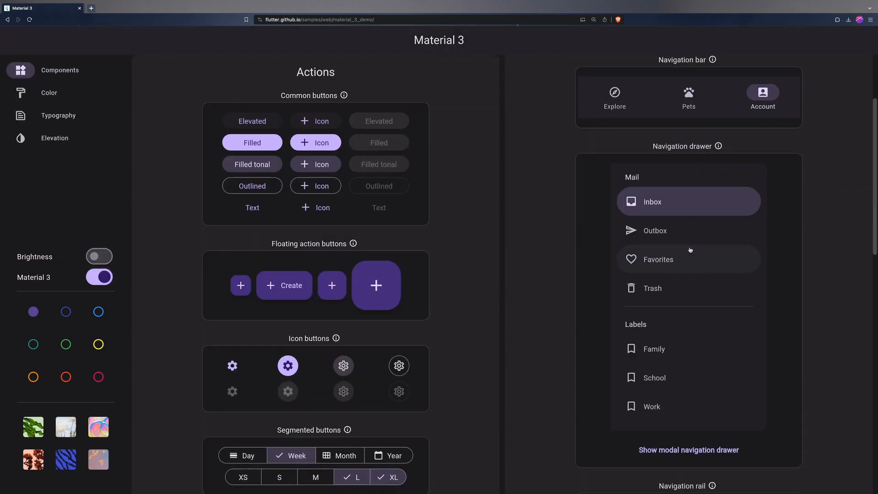
# View the Typography and Elevation samples, then set light brightness with teal Material 2 styling
pyautogui.scroll(-3)
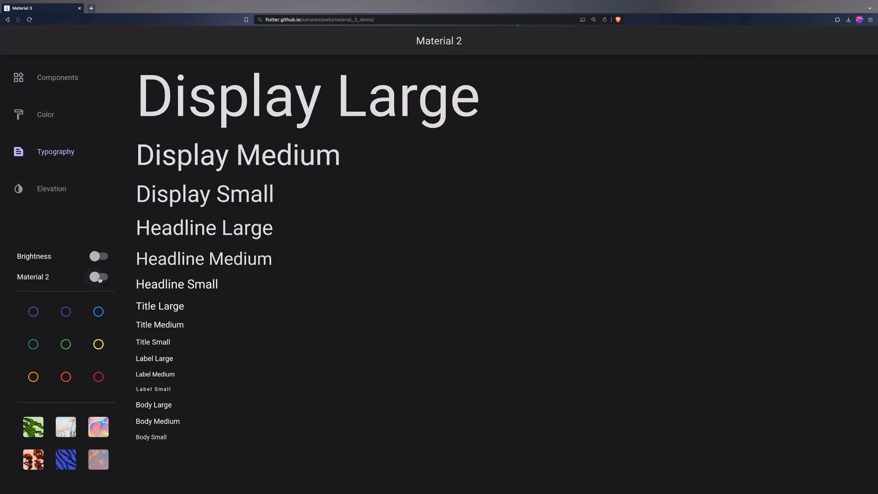
pyautogui.click(99, 276)
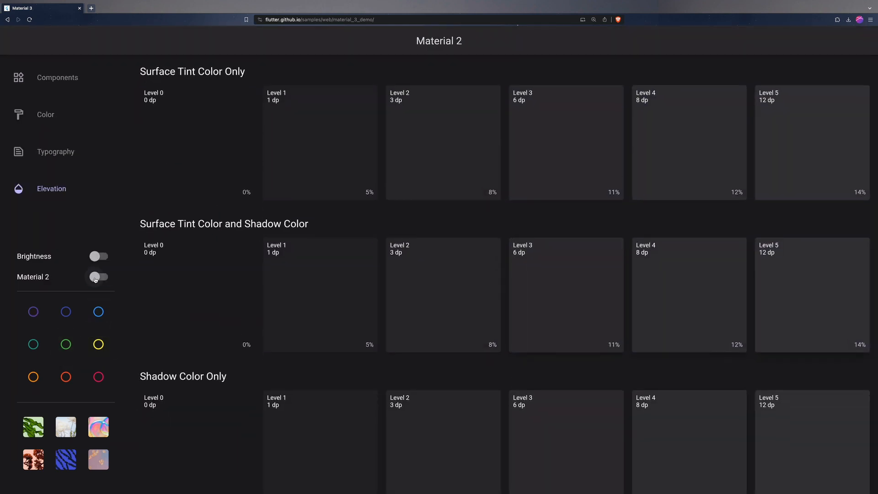
pyautogui.click(99, 276)
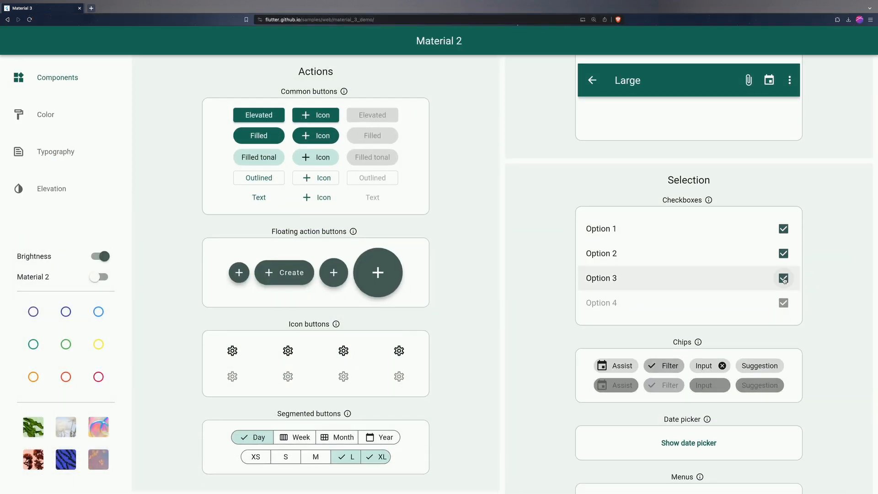
# Try the tristate checkbox and the date picker, advancing a month and dismissing it
pyautogui.click(98, 276)
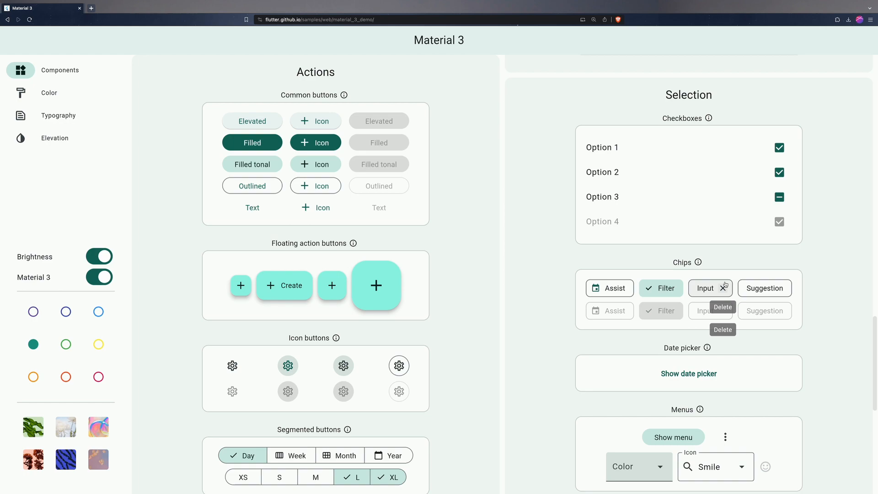
pyautogui.click(688, 374)
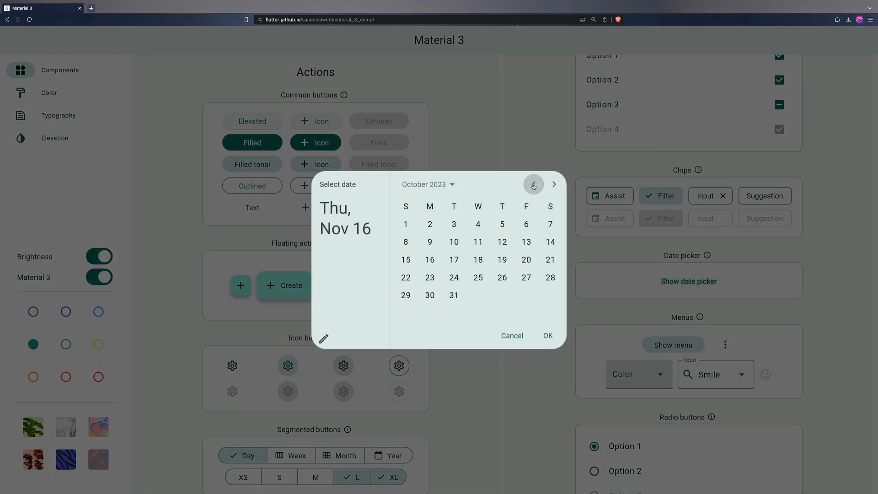
pyautogui.click(99, 276)
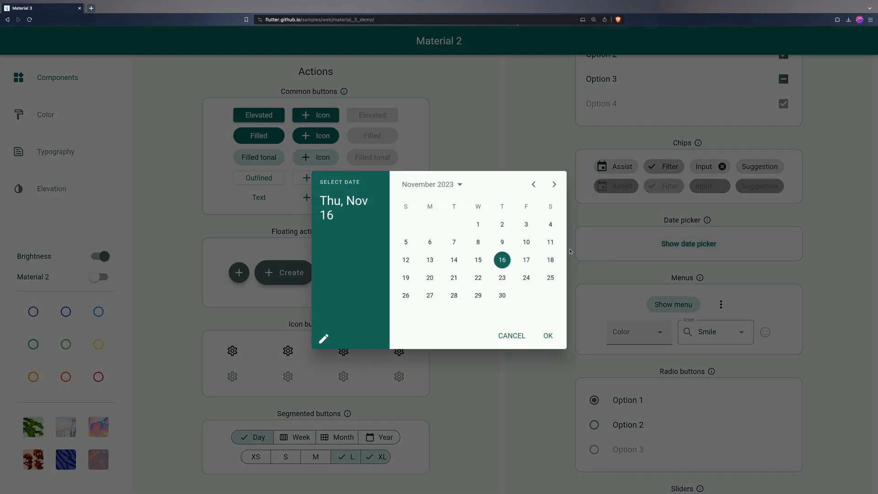
pyautogui.click(99, 276)
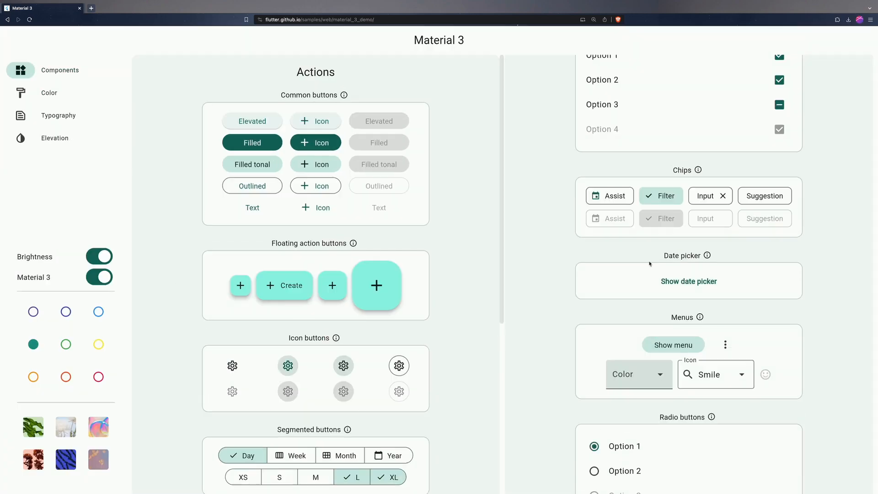
pyautogui.click(688, 282)
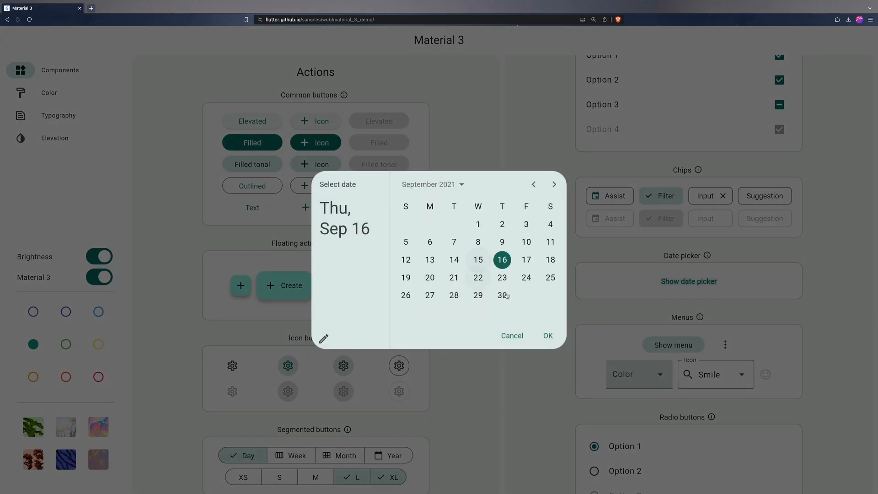
pyautogui.click(547, 335)
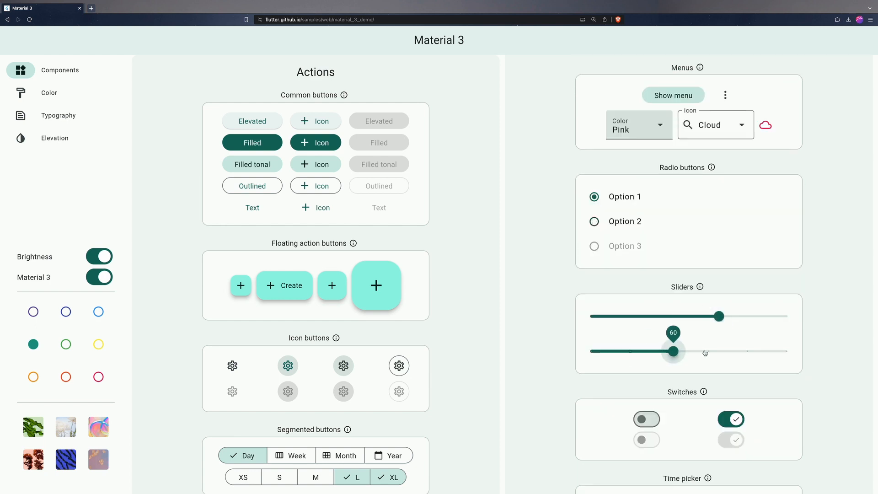
# Switch the gallery to indigo colour in dark mode, show the dialog and dismiss it
pyautogui.scroll(-3)
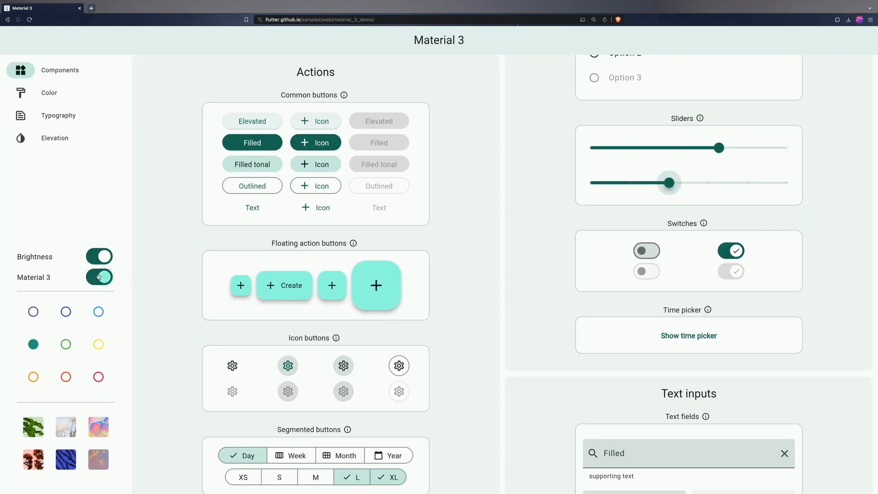
pyautogui.click(99, 277)
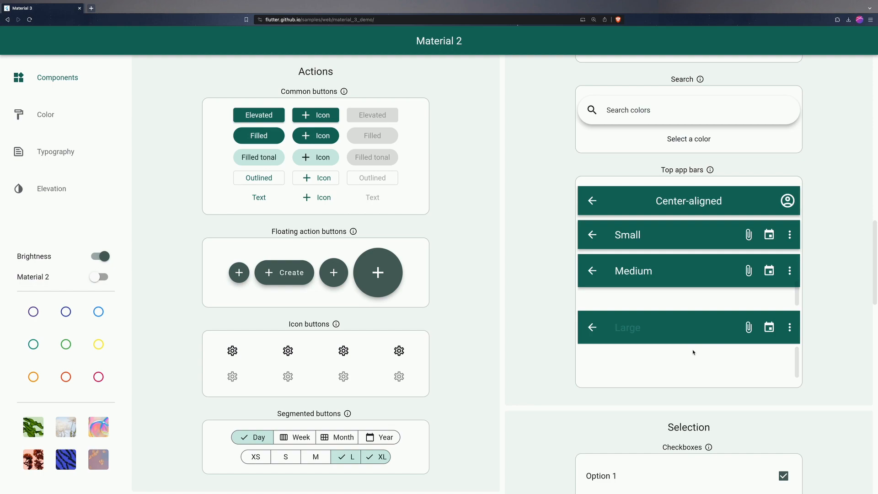
pyautogui.scroll(-3)
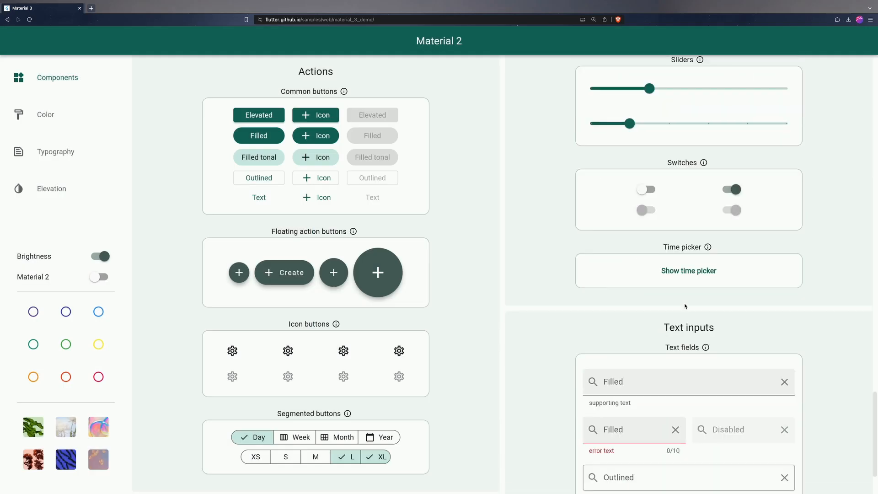
pyautogui.scroll(-3)
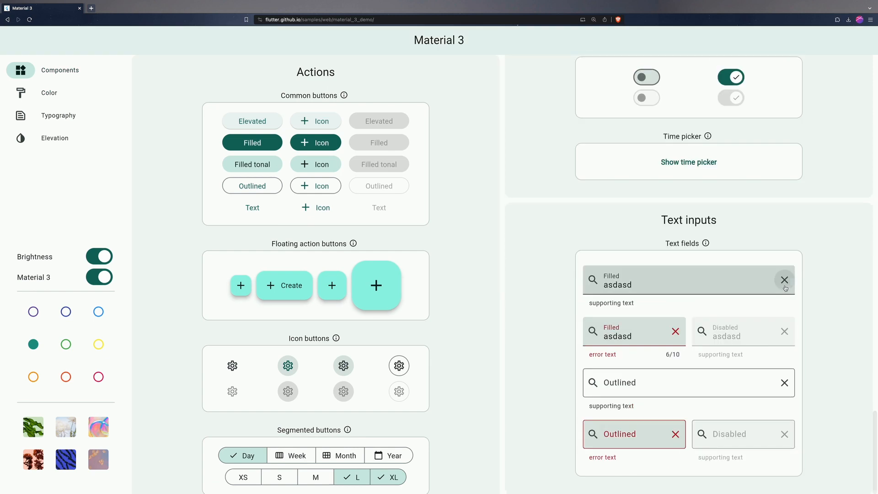
pyautogui.click(33, 311)
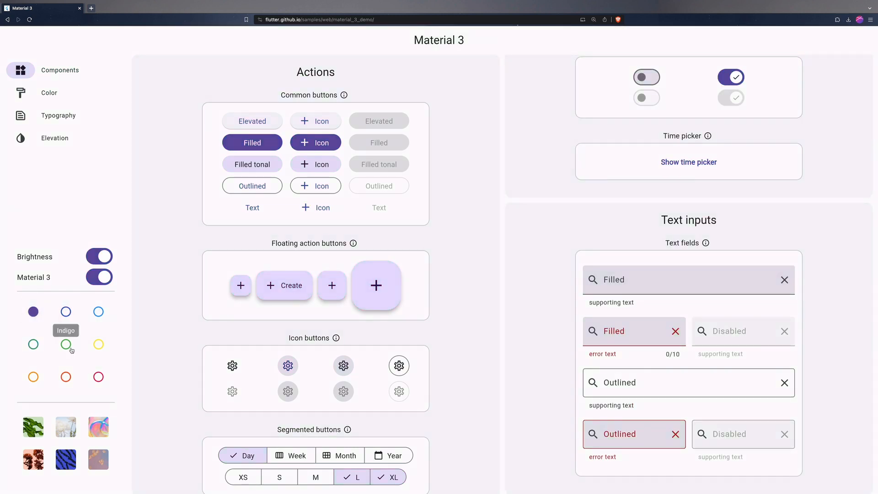
pyautogui.click(33, 426)
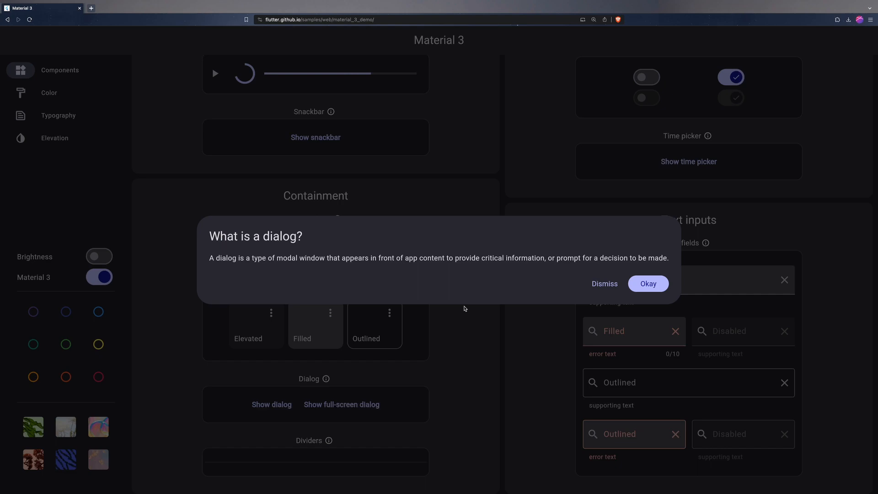
pyautogui.click(99, 276)
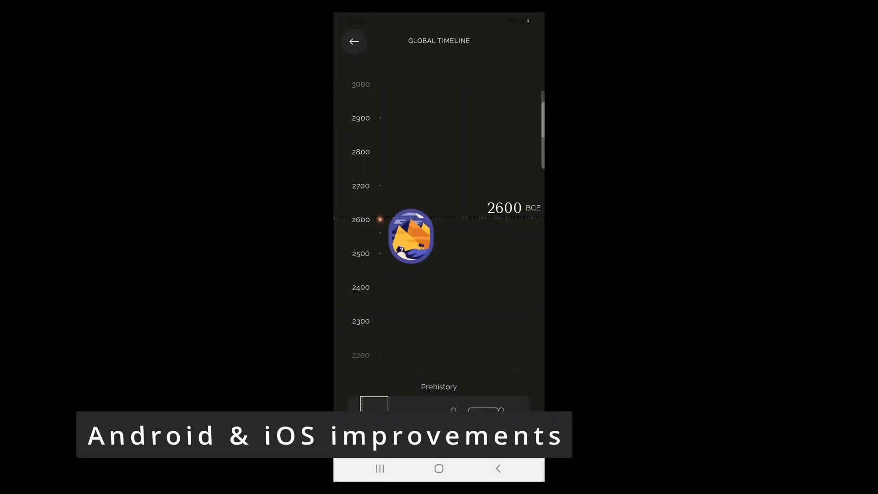
# Scroll the global timeline from 2600 BCE through the modern-era wonders to 2180 CE
pyautogui.scroll(-3)
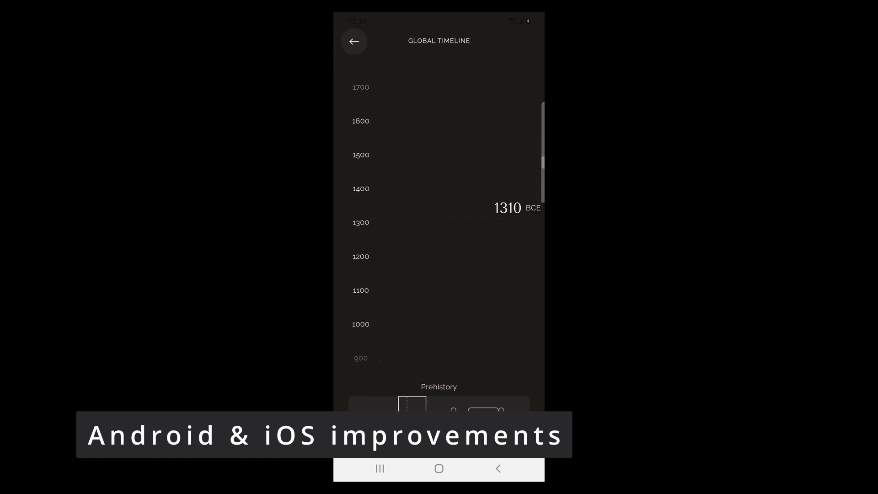
pyautogui.scroll(-3)
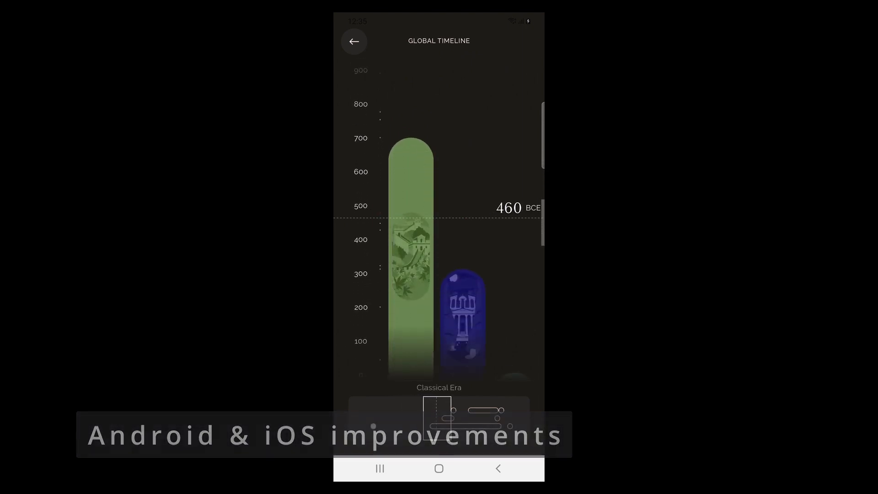
pyautogui.scroll(-3)
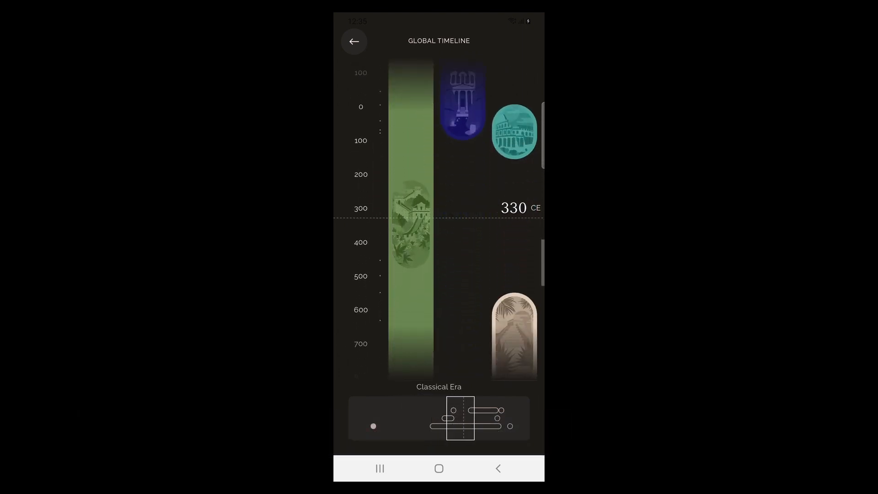
pyautogui.scroll(-3)
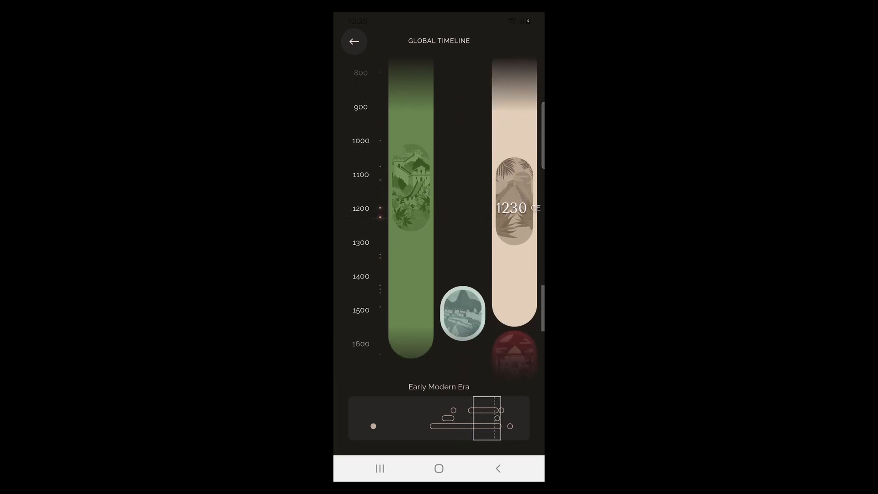
pyautogui.scroll(-3)
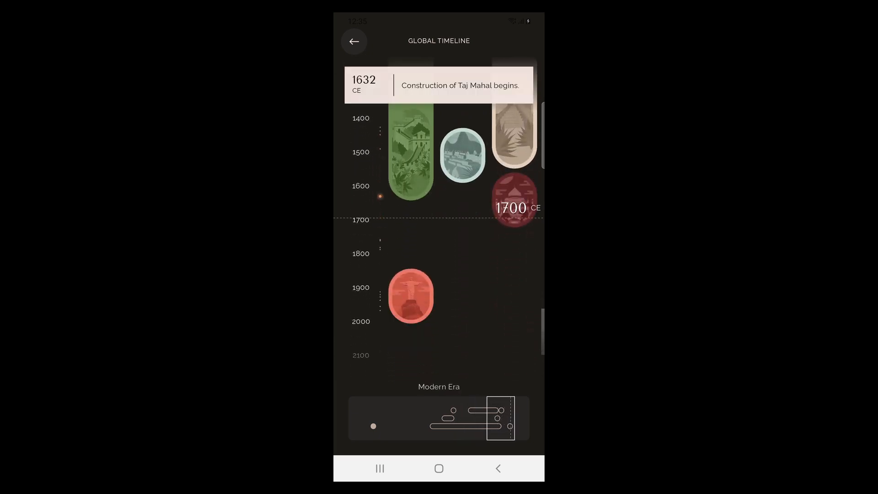
pyautogui.scroll(-3)
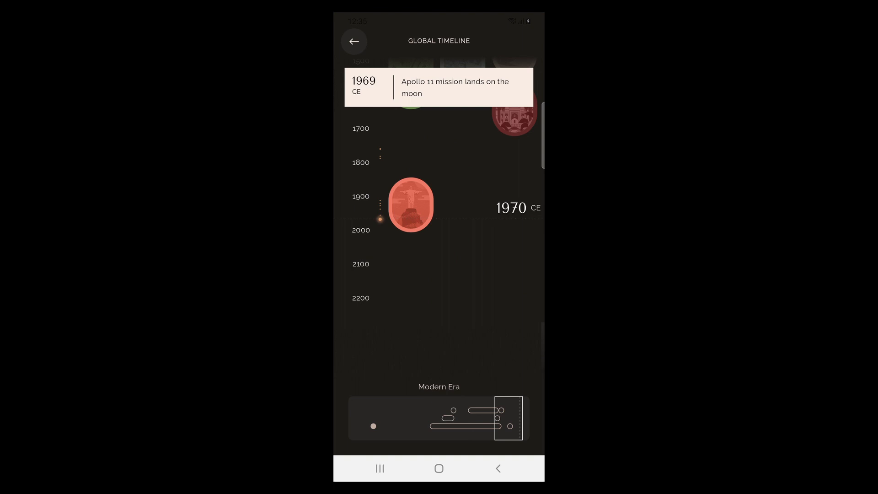
pyautogui.scroll(-3)
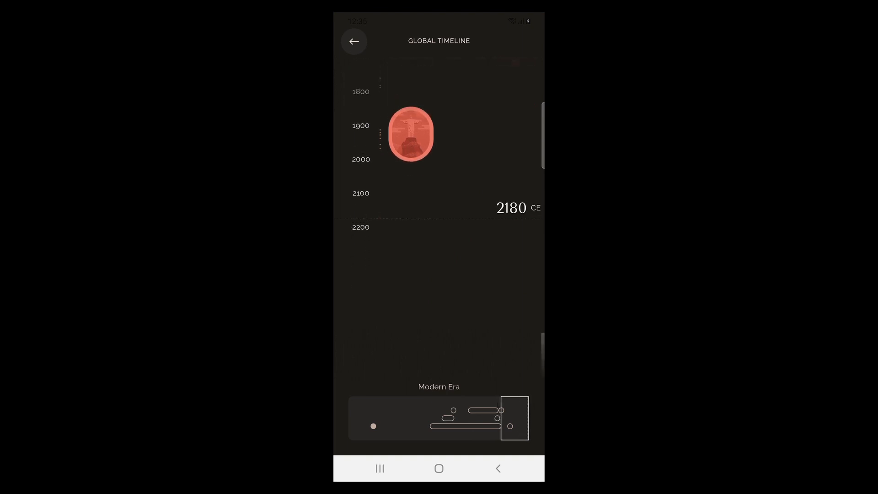
pyautogui.scroll(-3)
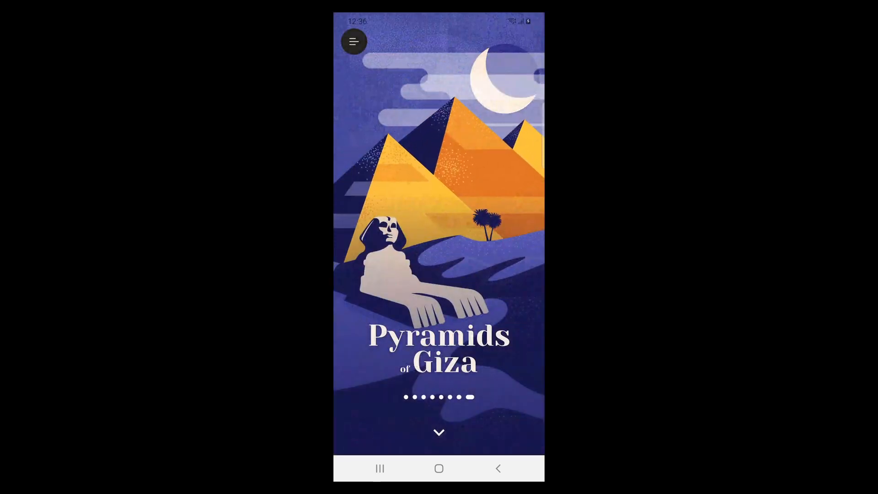
# Swipe to Christ the Redeemer, open its facts and history, and scroll the history text
pyautogui.hscroll(-3)
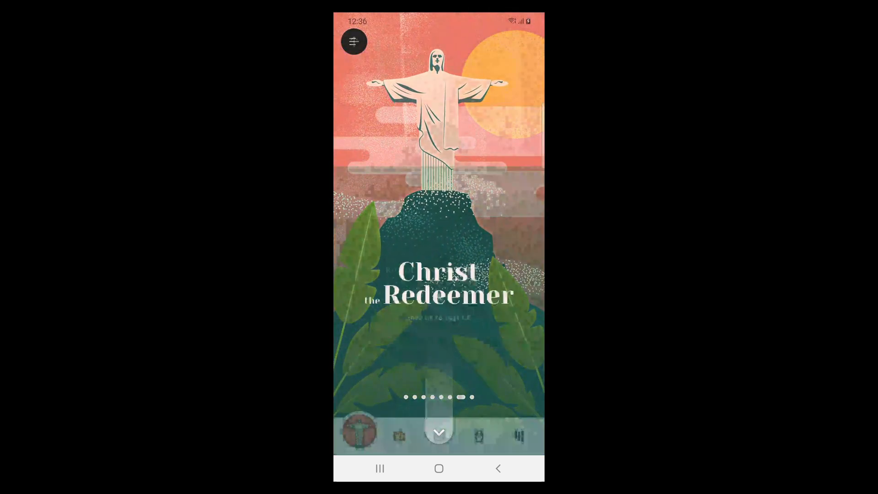
pyautogui.click(439, 432)
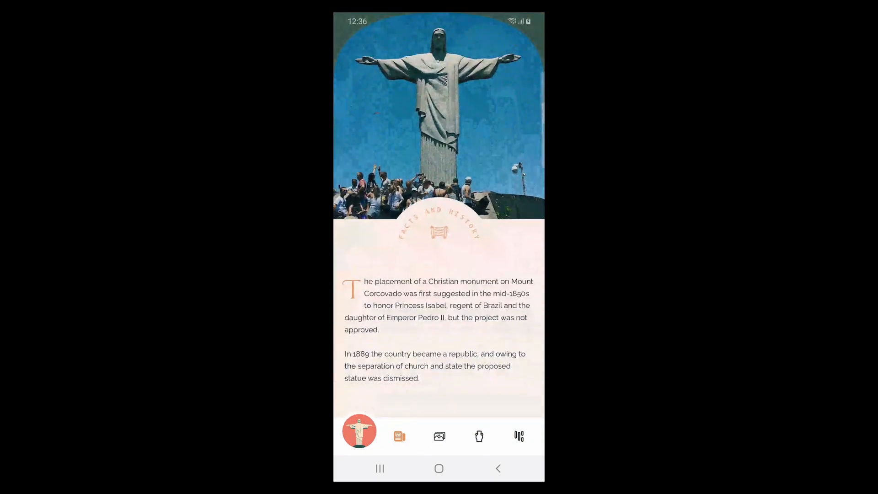
pyautogui.scroll(-3)
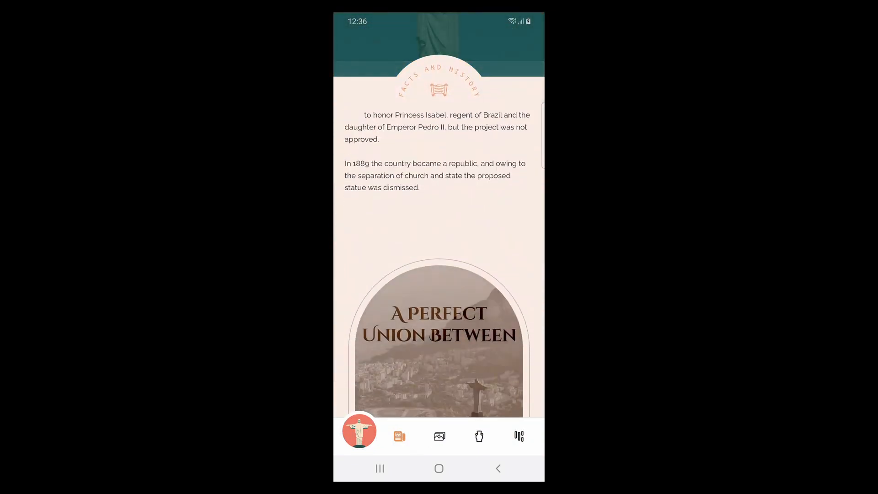
pyautogui.scroll(-3)
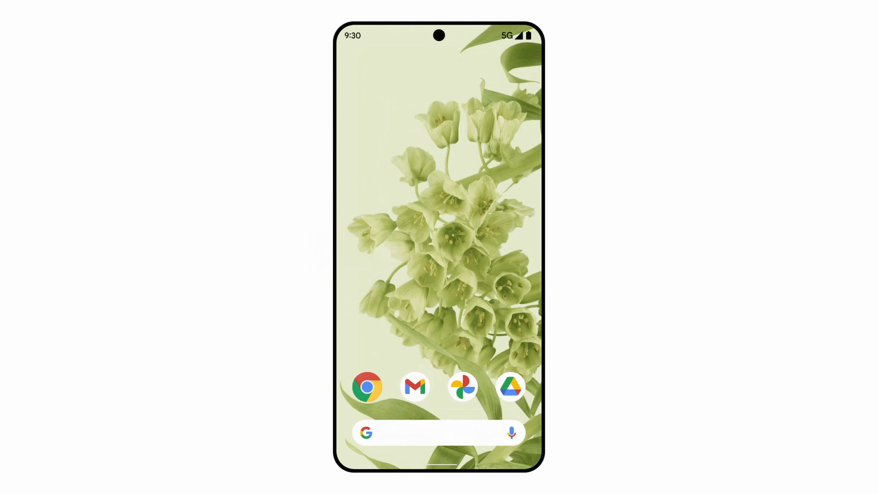
pyautogui.click(368, 398)
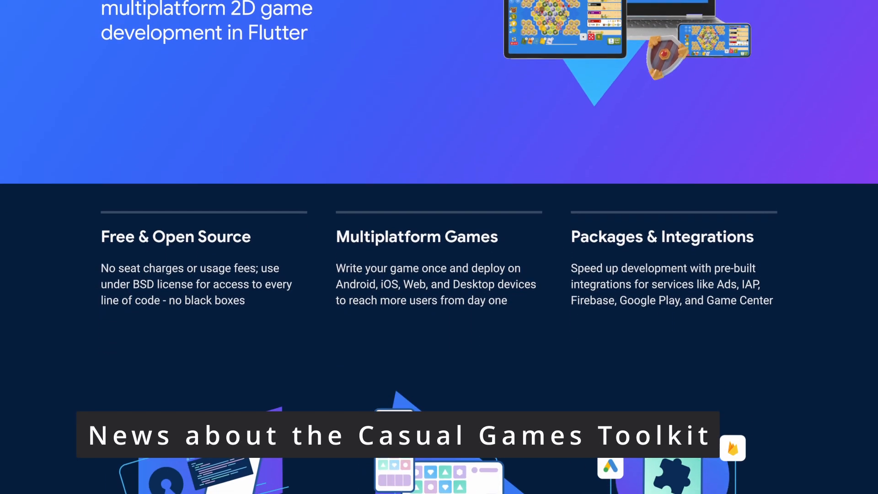
# Scroll the Games page past the Flame engine section to the Case studies row of game icons
pyautogui.scroll(-3)
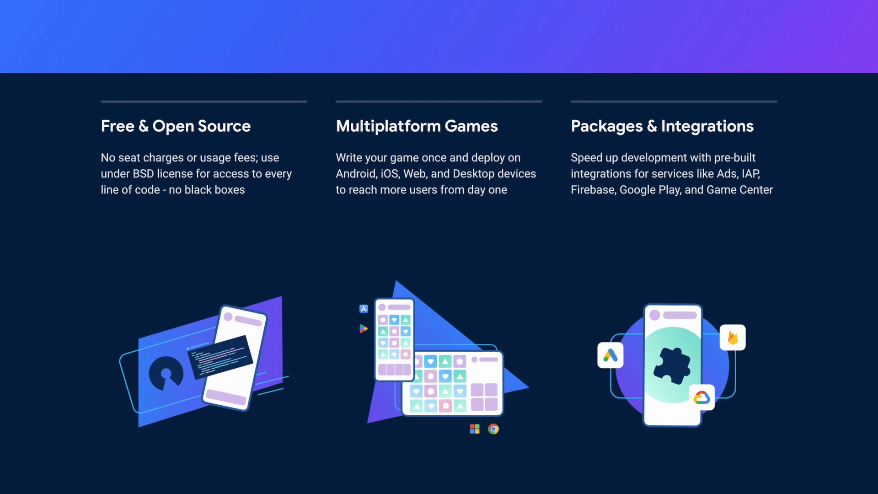
pyautogui.scroll(-3)
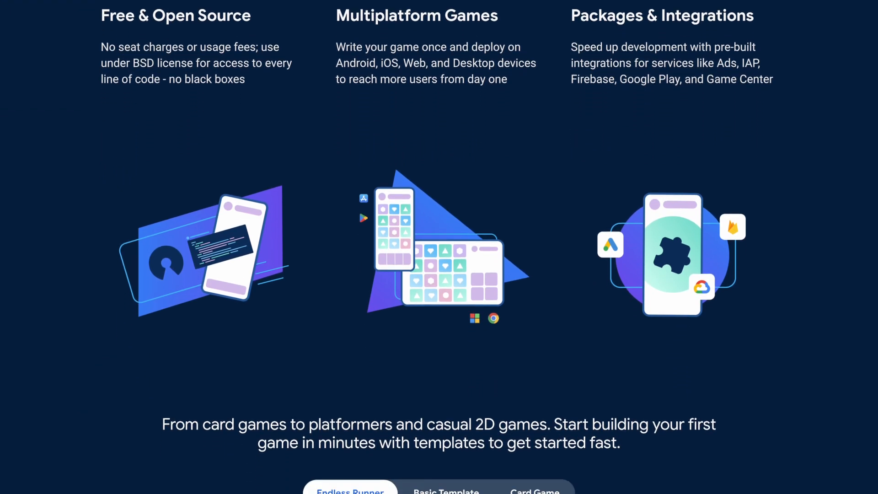
pyautogui.scroll(-3)
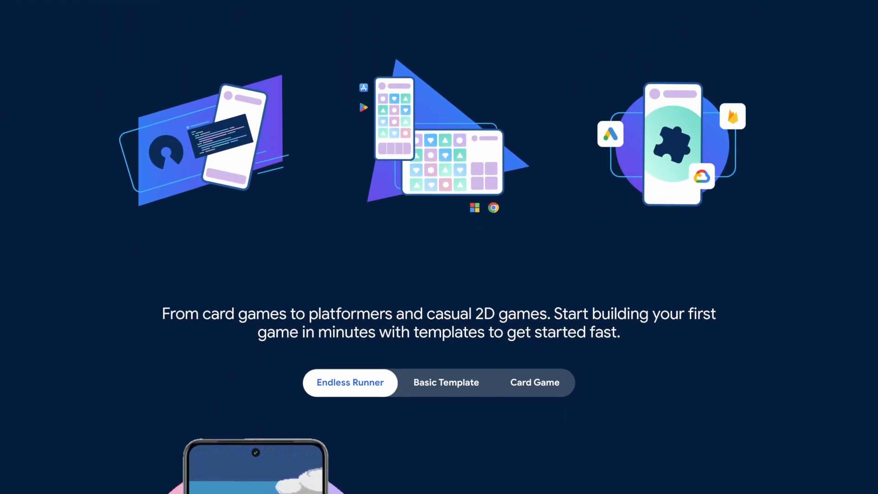
pyautogui.scroll(-3)
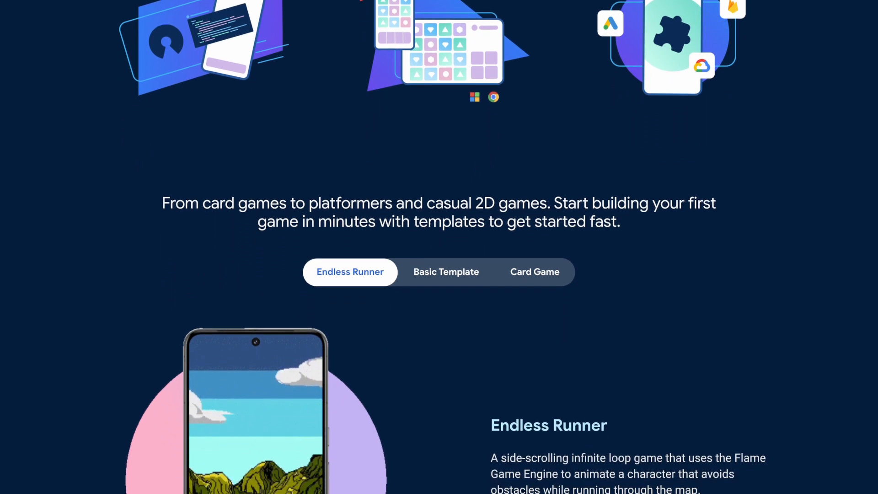
pyautogui.scroll(-3)
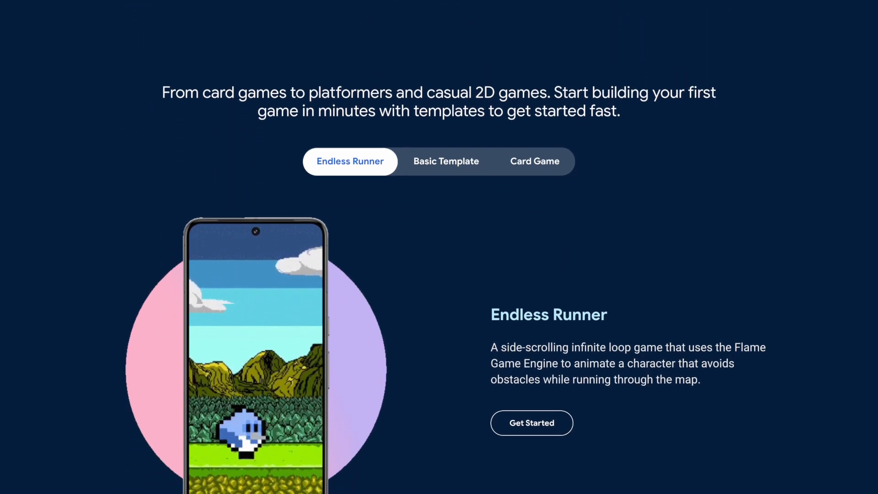
pyautogui.scroll(-3)
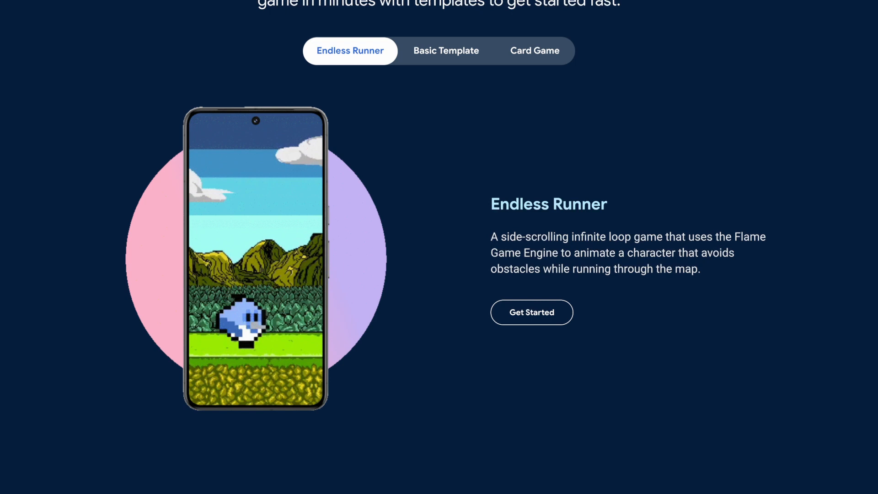
pyautogui.scroll(-3)
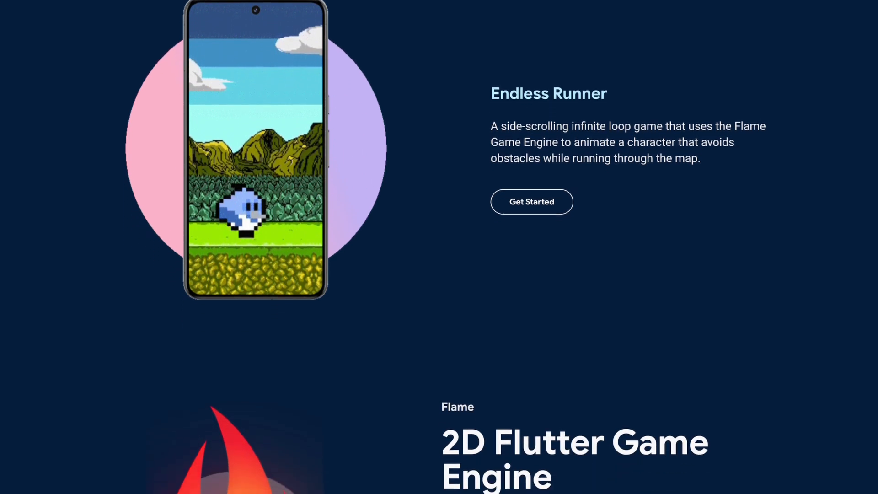
pyautogui.scroll(-3)
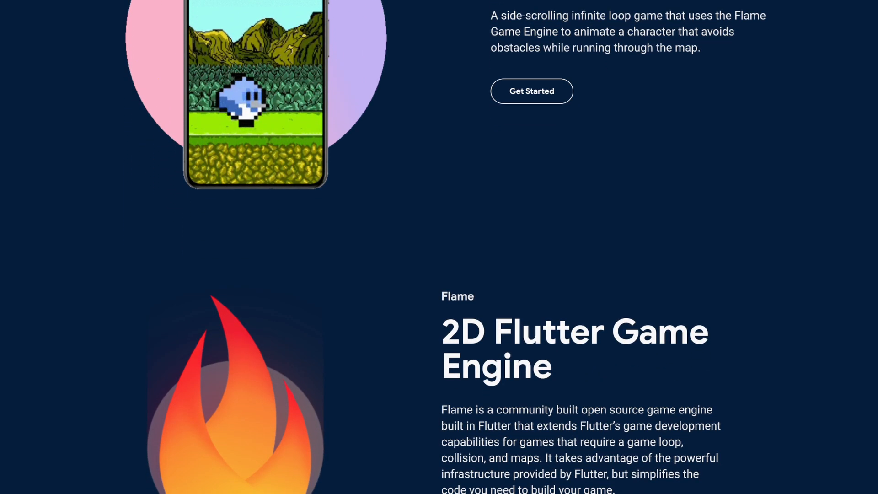
pyautogui.scroll(-3)
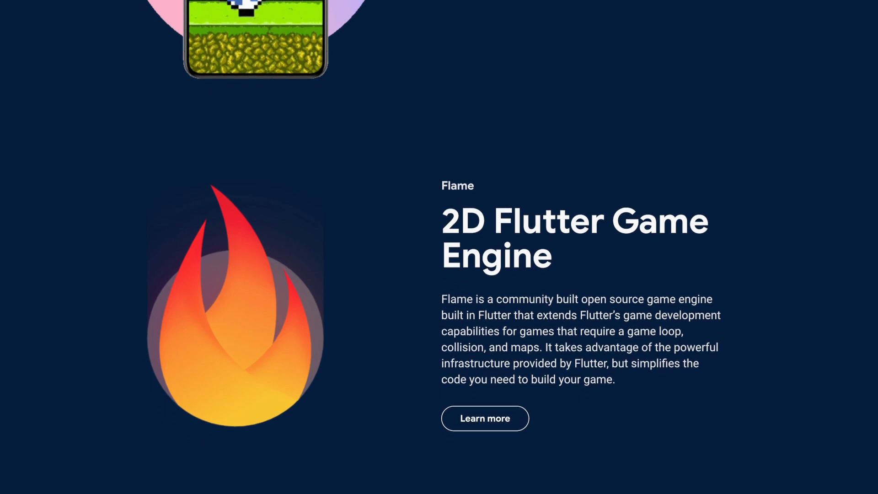
pyautogui.scroll(-3)
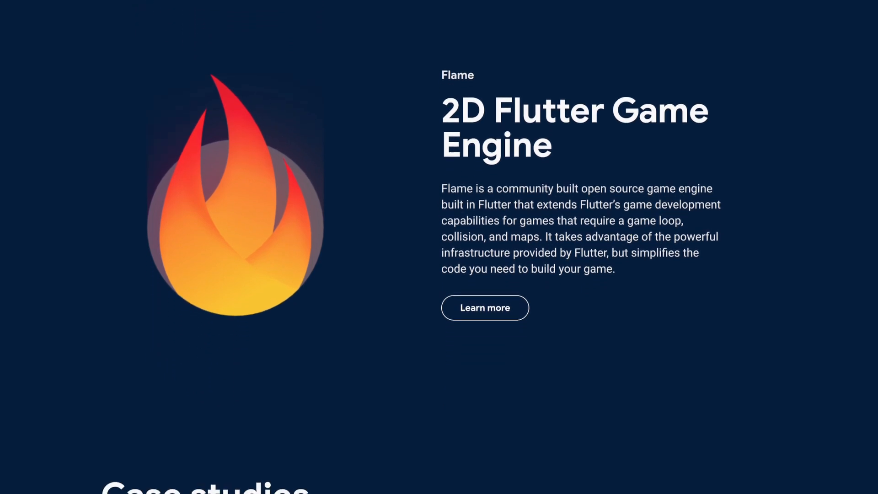
pyautogui.scroll(-3)
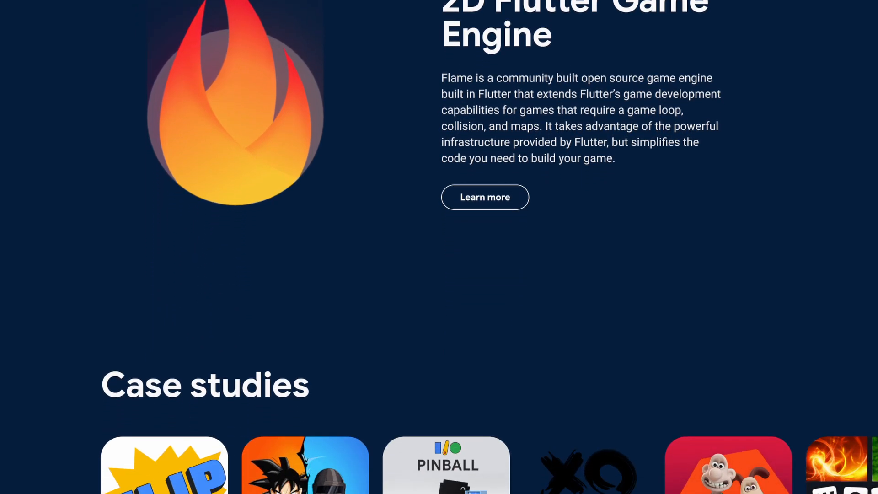
pyautogui.scroll(-3)
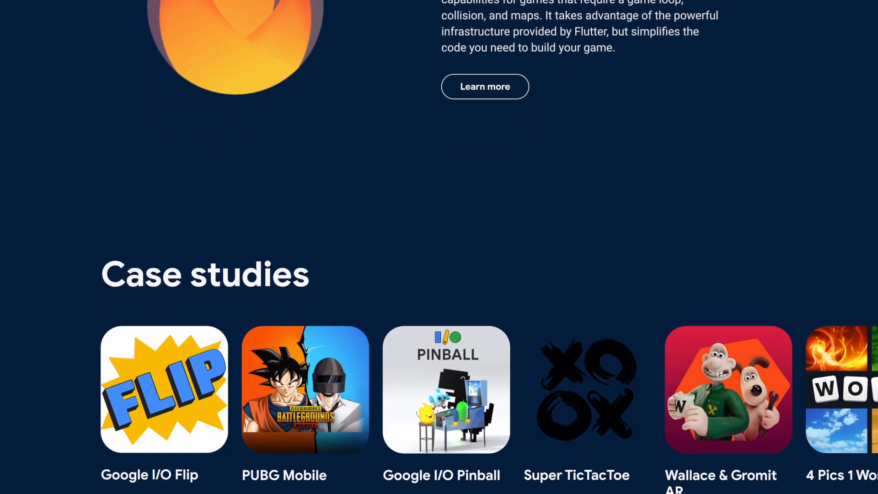
pyautogui.scroll(3)
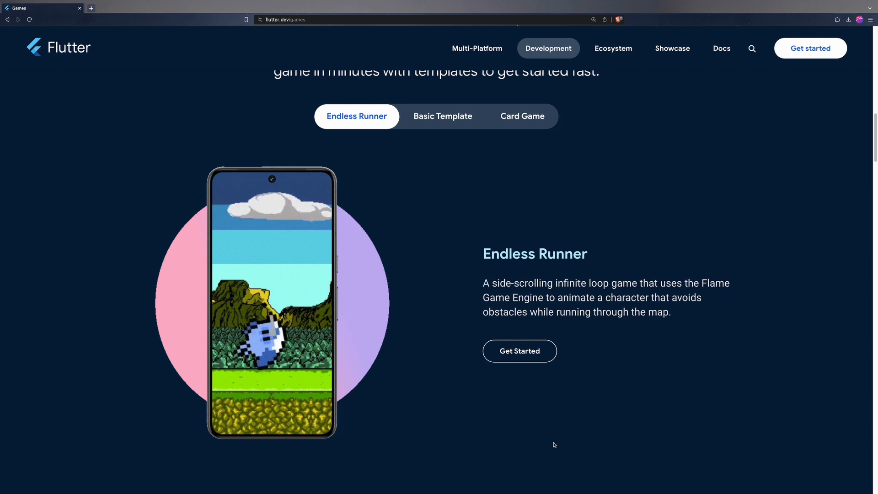
# Preview the Basic Template, then the Card Game template, and return to the Basic Template
pyautogui.click(443, 116)
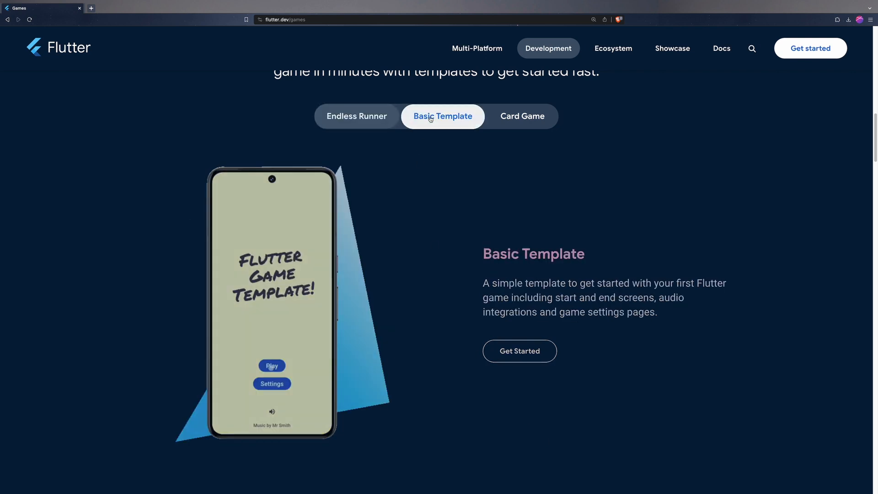
pyautogui.click(272, 366)
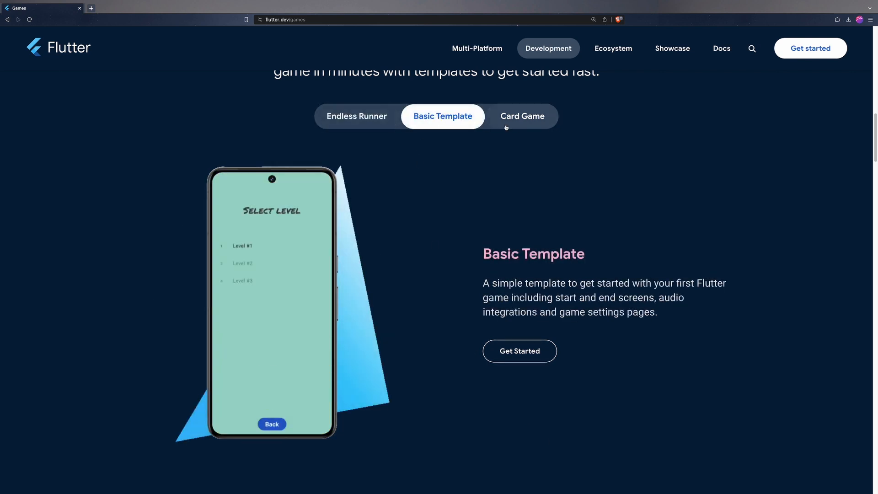
pyautogui.click(523, 117)
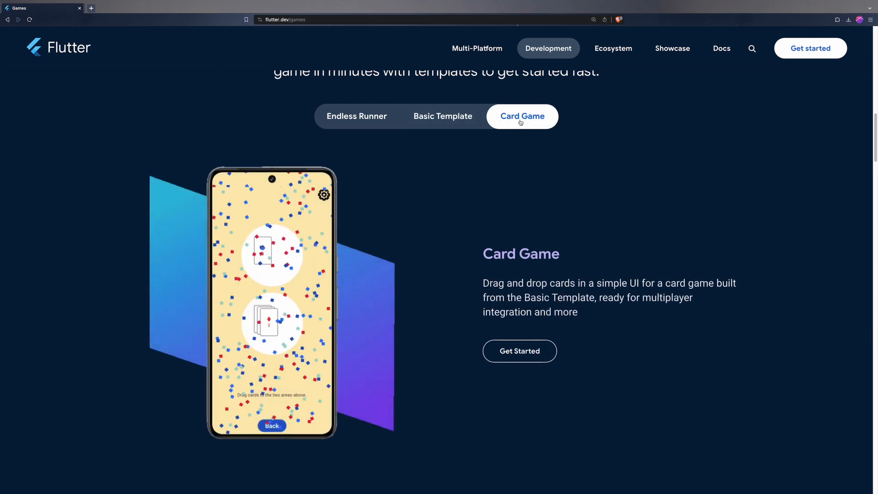
pyautogui.click(443, 116)
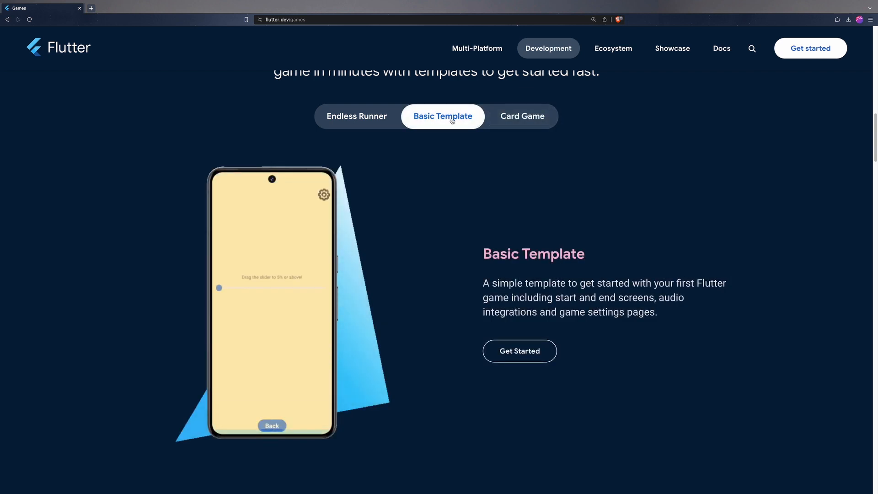
pyautogui.click(357, 118)
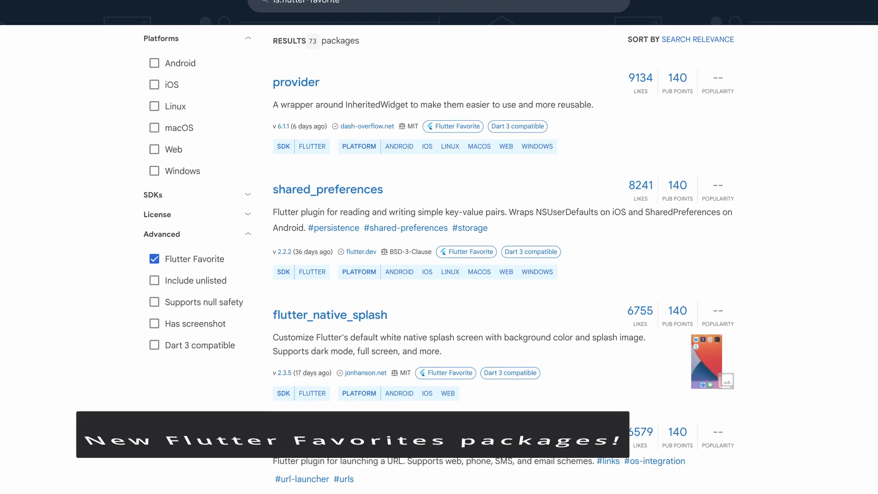
# Scroll through the is:flutter-favorite search results on pub.dev
pyautogui.scroll(-3)
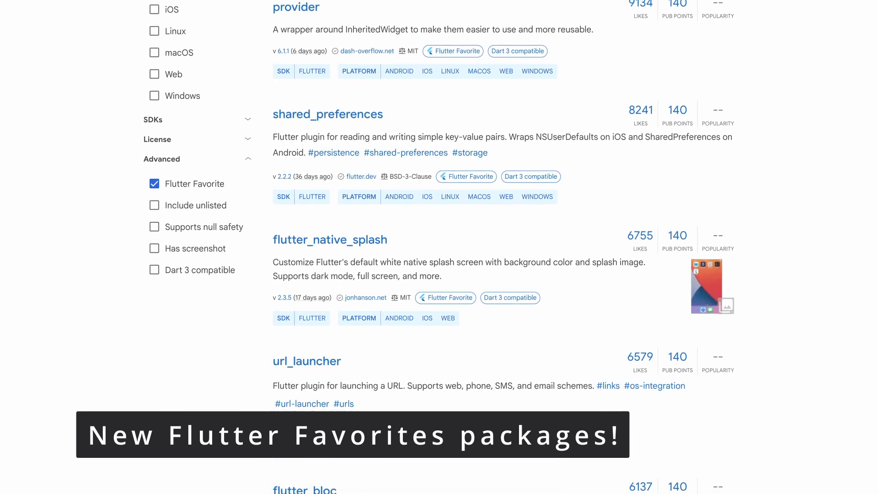
pyautogui.scroll(-3)
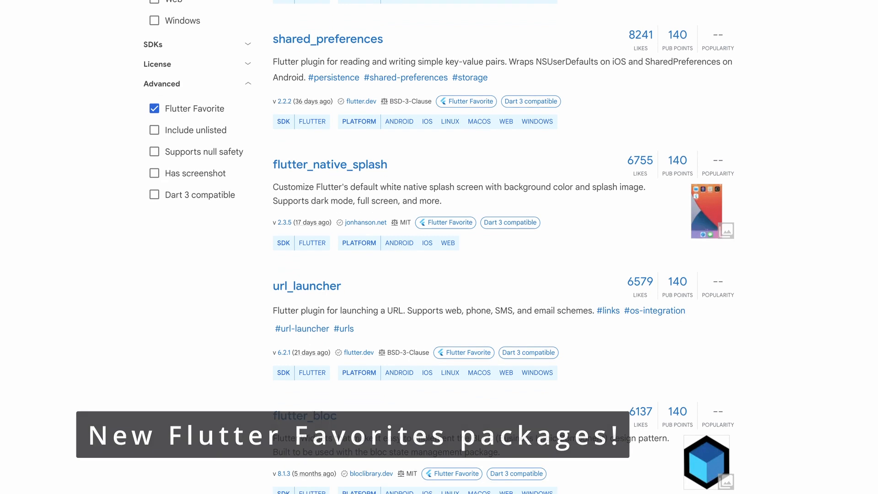
pyautogui.scroll(-3)
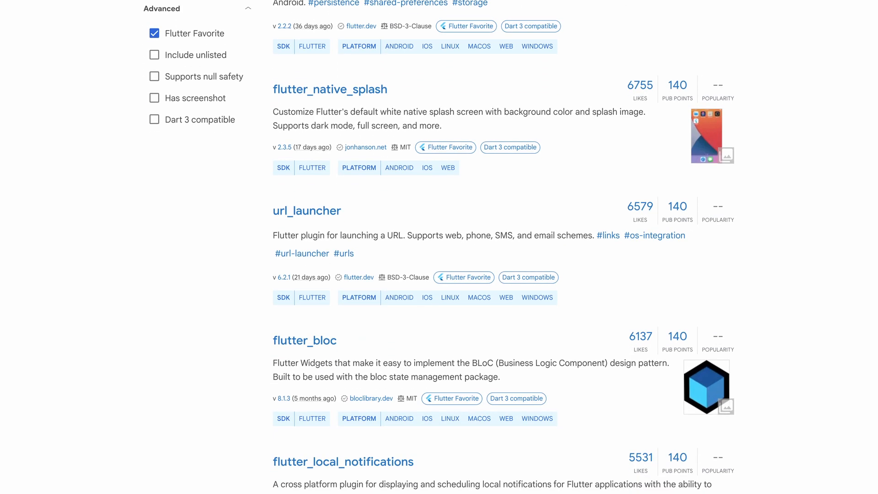
pyautogui.scroll(-3)
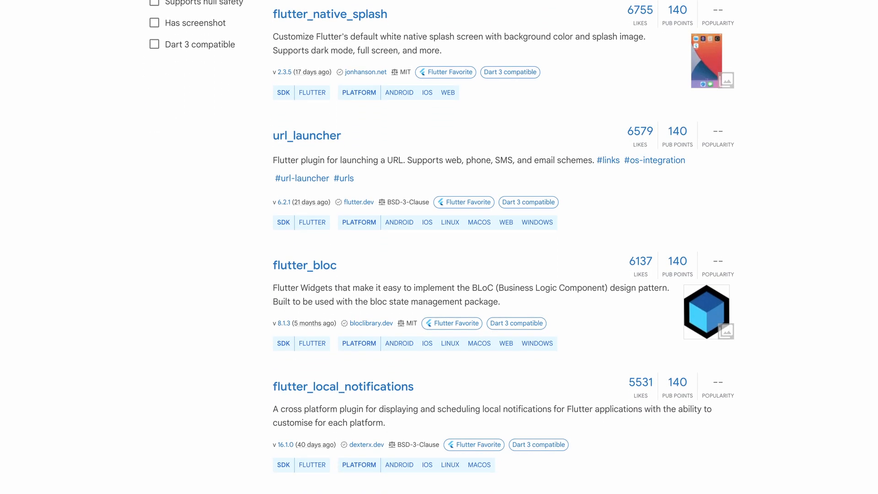
pyautogui.scroll(-3)
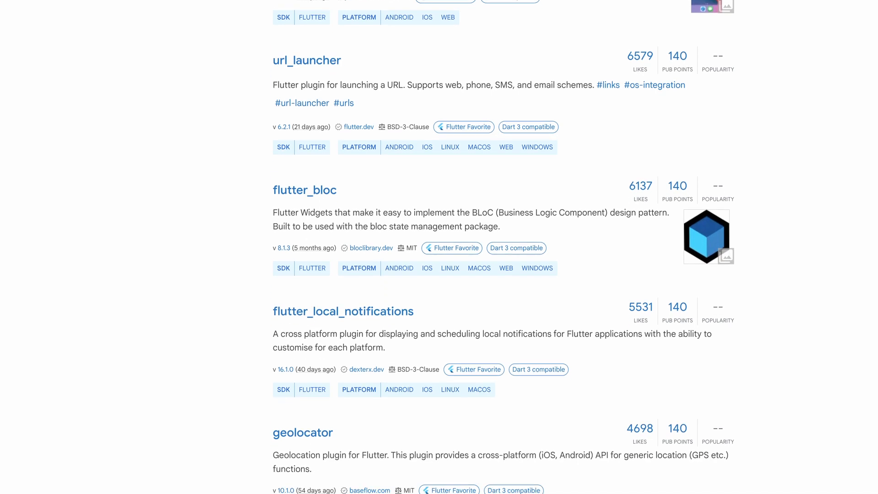
# Browse the flame, macos_ui and riverpod package pages in turn
pyautogui.scroll(-3)
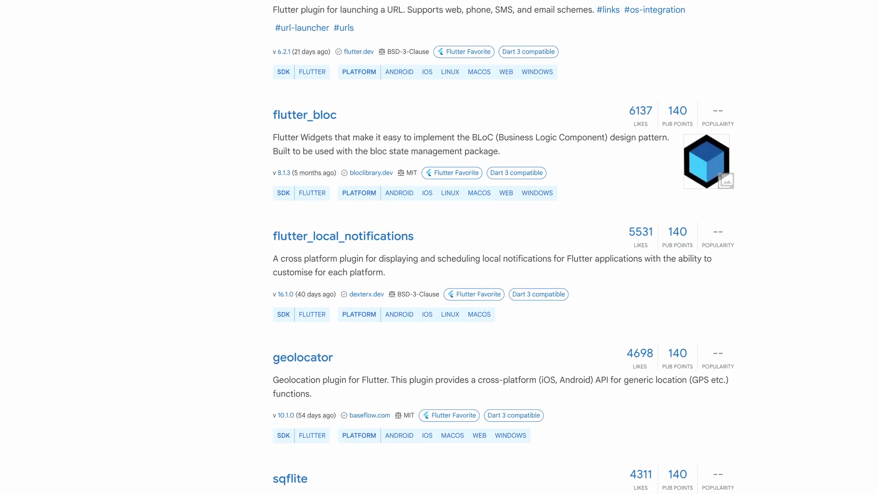
pyautogui.scroll(-3)
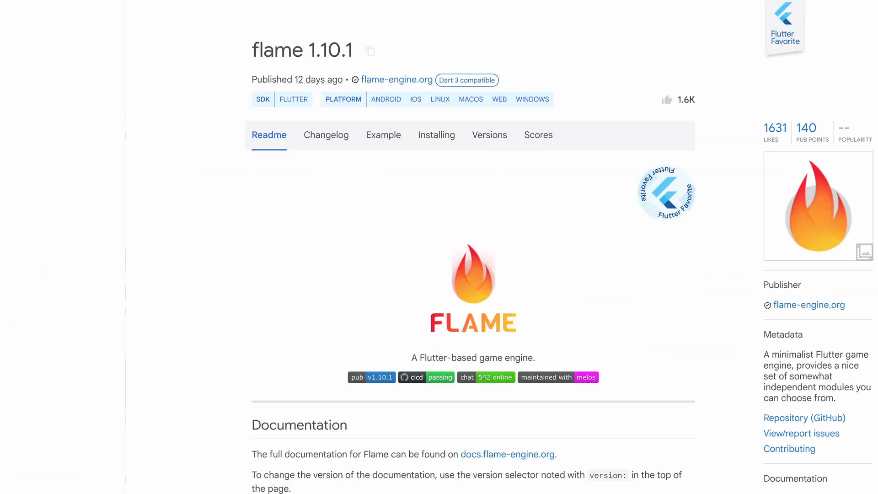
pyautogui.scroll(-3)
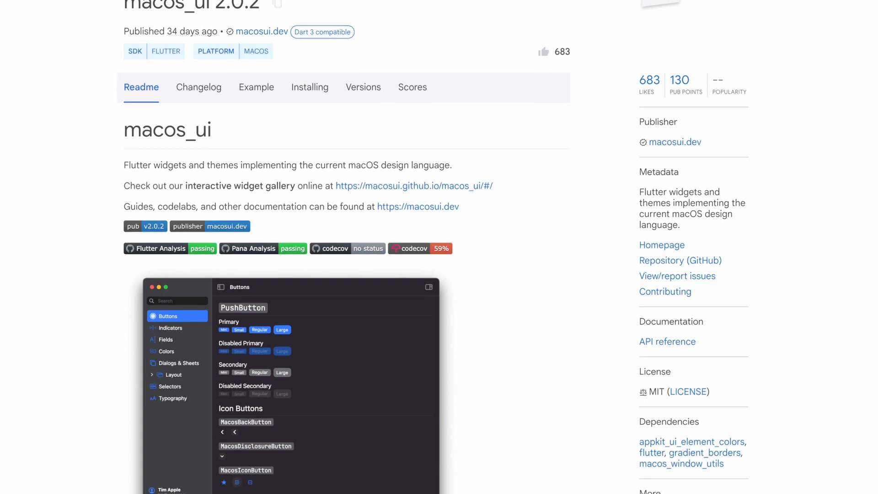
pyautogui.scroll(-3)
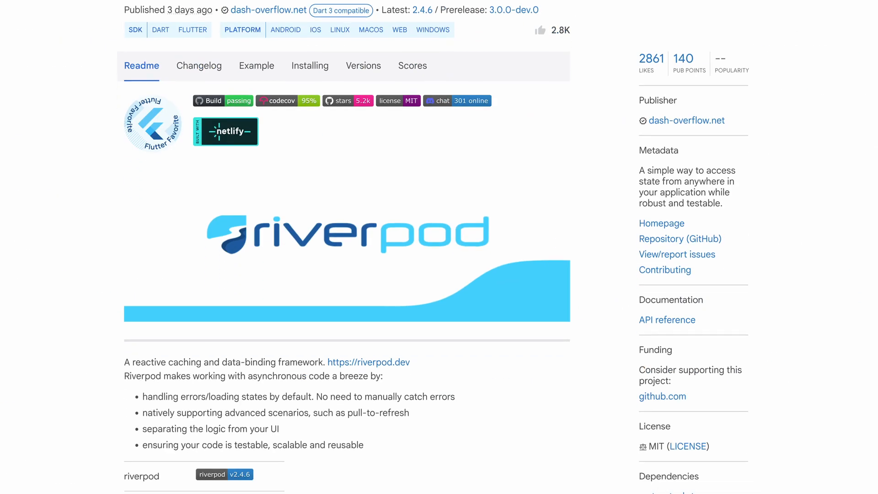
pyautogui.scroll(-3)
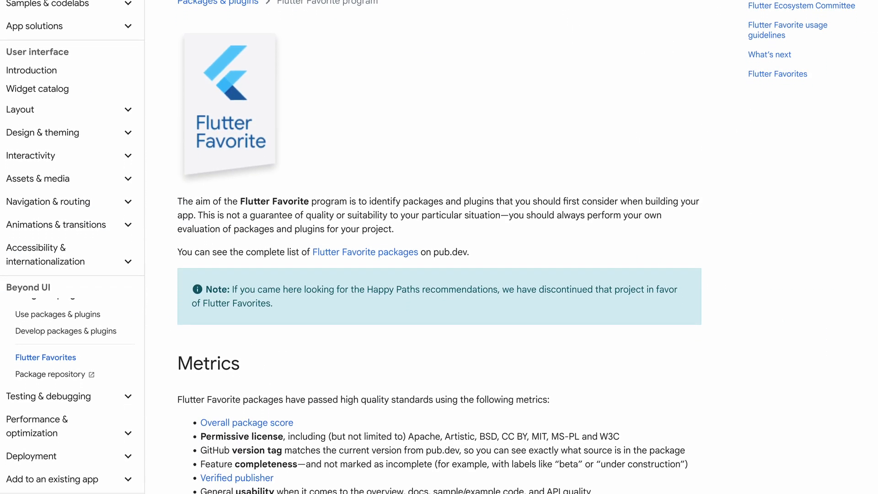
# Scroll the Flutter Favorite program page down to its Metrics and Flutter Ecosystem Committee sections
pyautogui.scroll(-3)
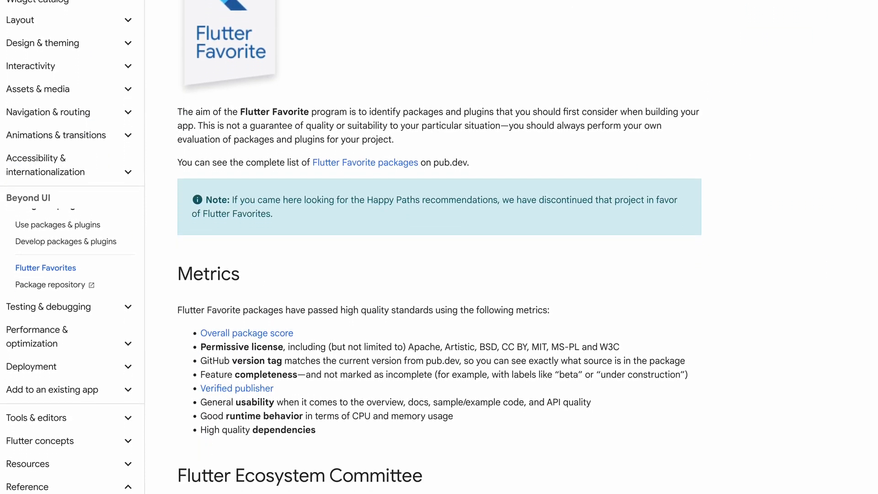
pyautogui.scroll(-3)
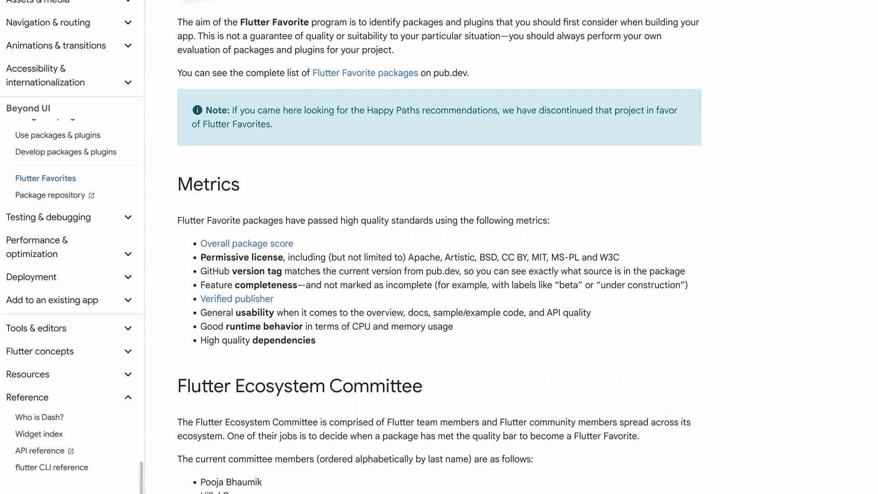
pyautogui.scroll(-3)
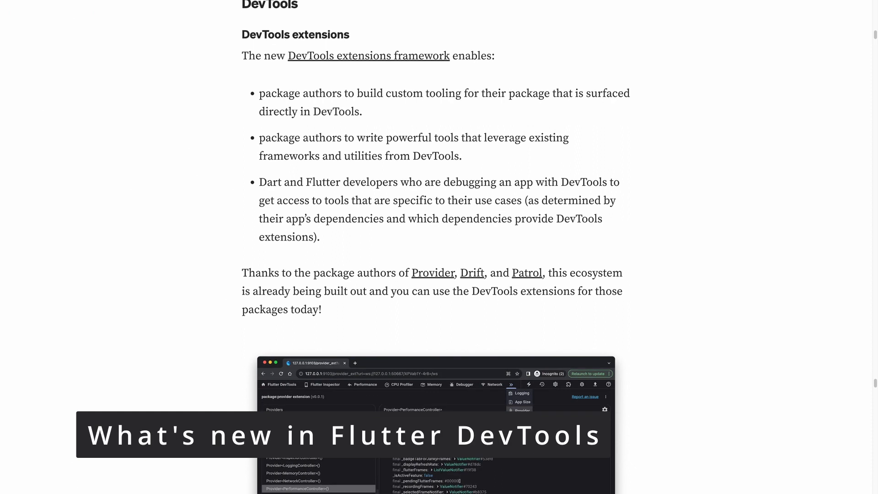
# Scroll the DevTools extensions blog post past the Provider extension screenshot
pyautogui.scroll(-3)
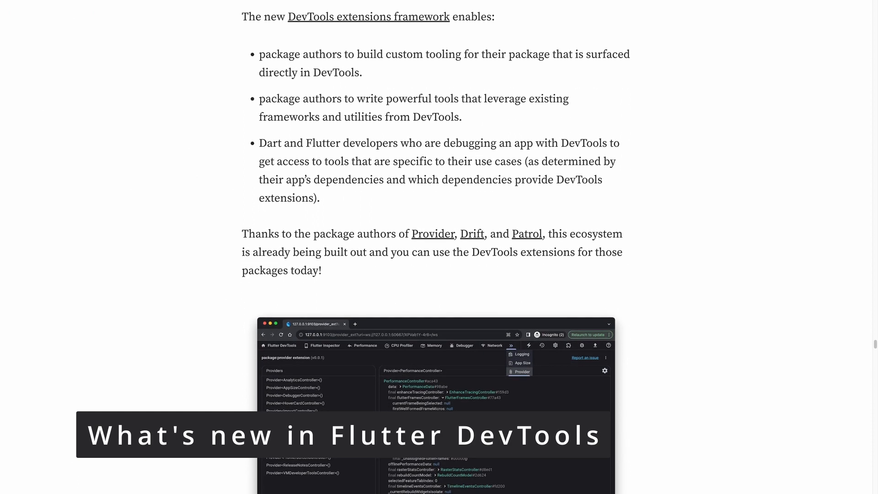
pyautogui.scroll(-3)
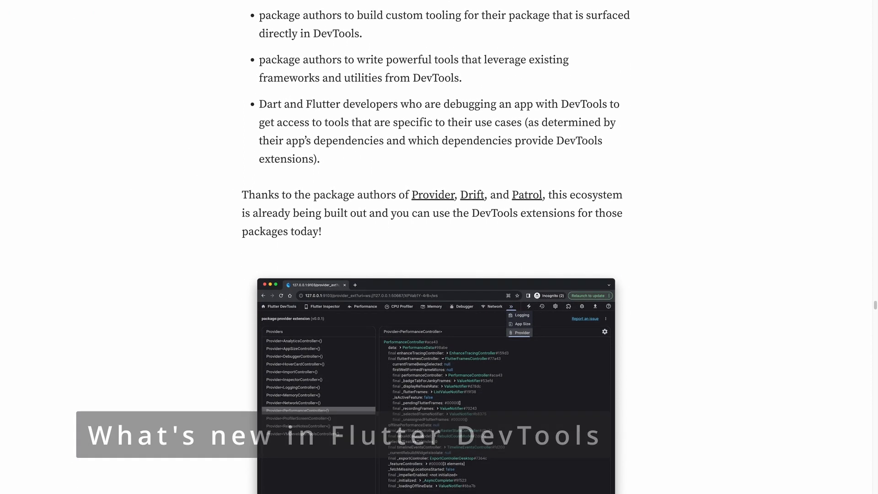
pyautogui.scroll(-3)
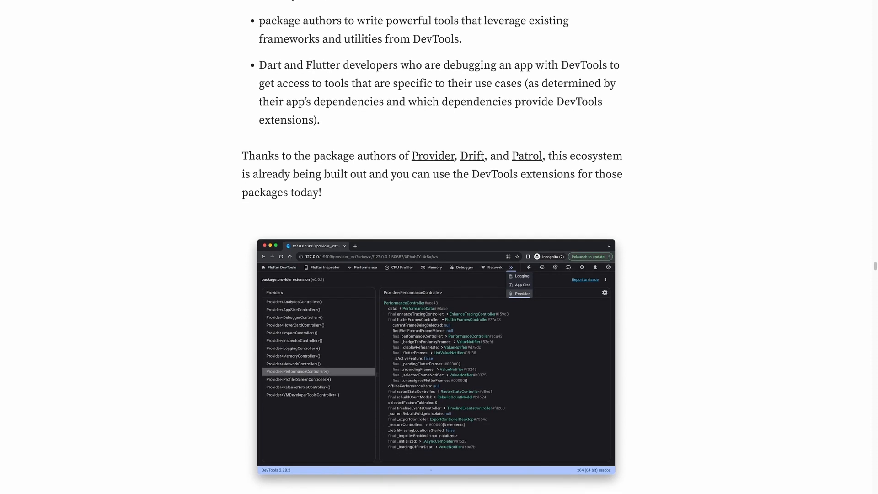
pyautogui.scroll(-3)
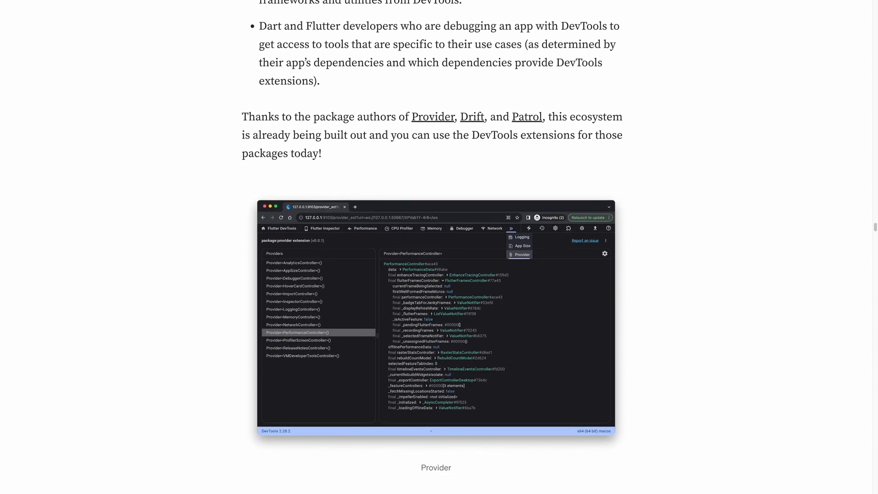
pyautogui.scroll(-3)
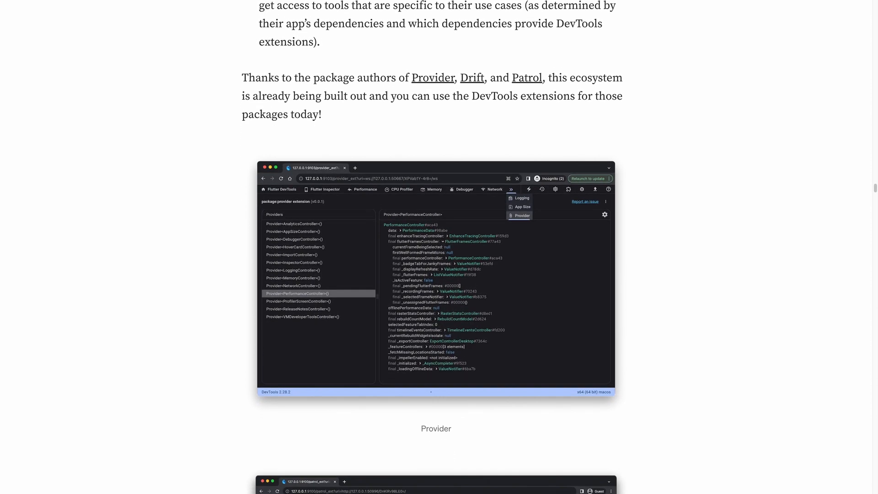
pyautogui.scroll(-3)
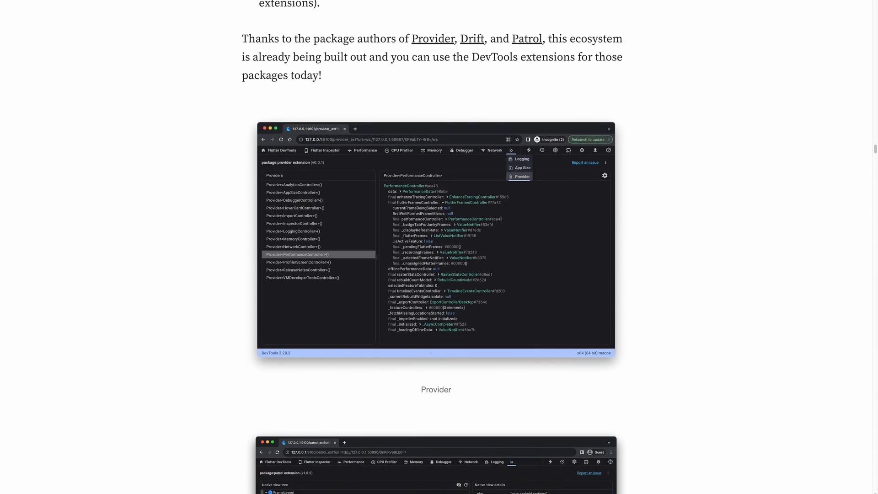
pyautogui.scroll(-3)
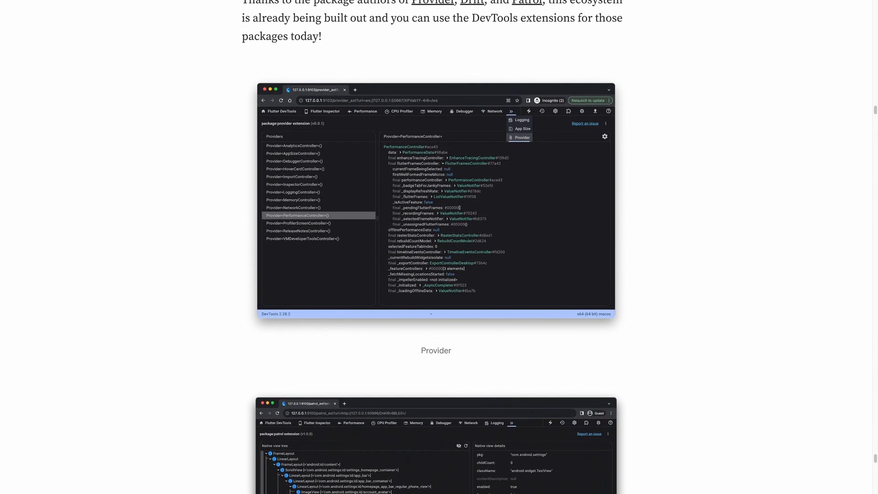
# Continue down to the Patrol and Drift database viewer extension screenshots
pyautogui.scroll(-3)
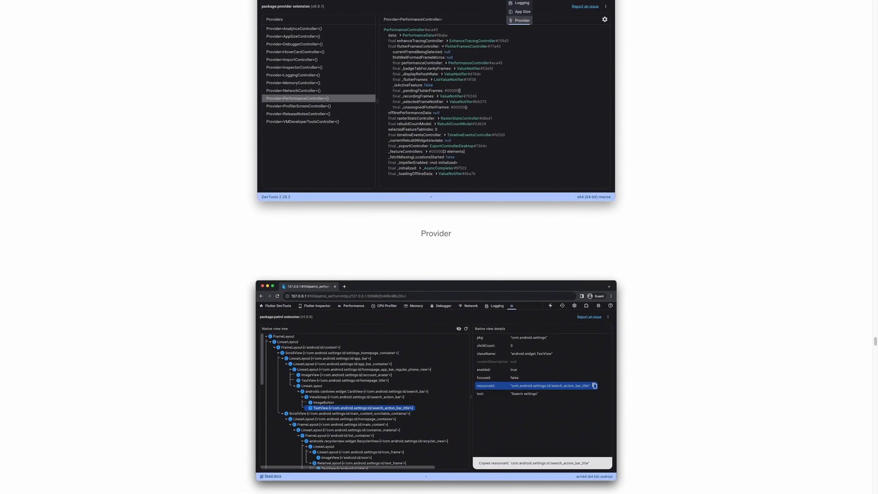
pyautogui.scroll(-3)
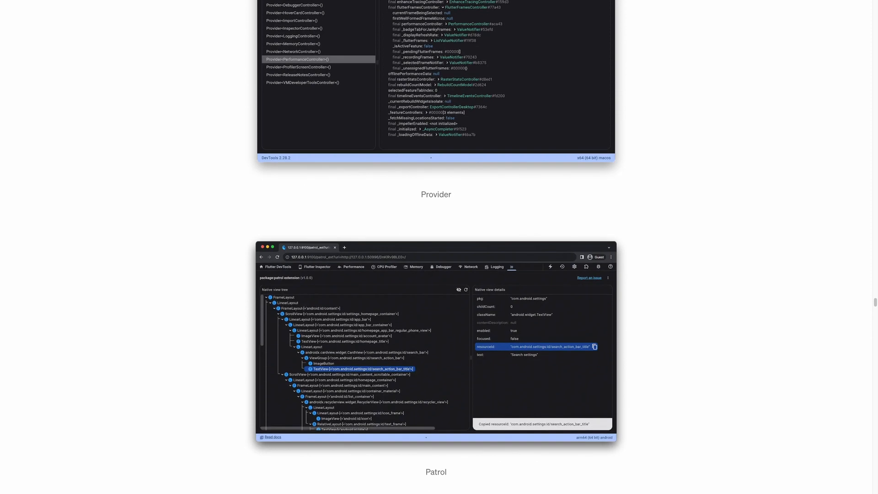
pyautogui.scroll(-3)
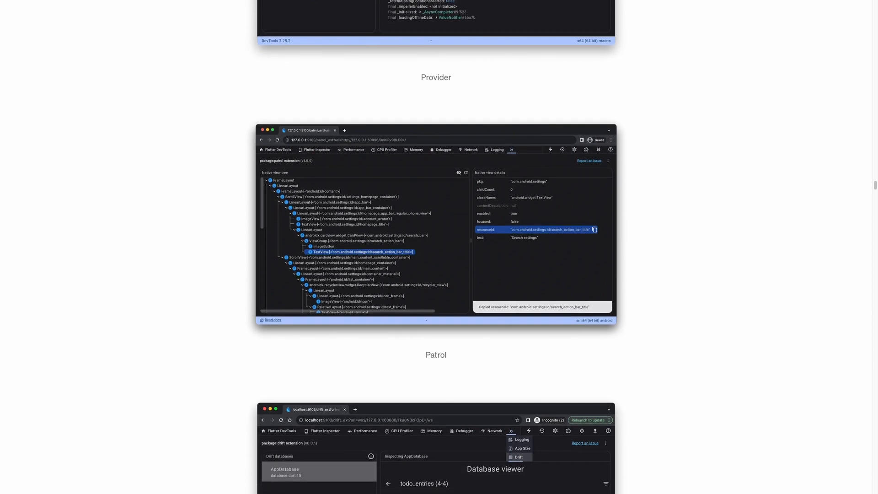
pyautogui.scroll(-3)
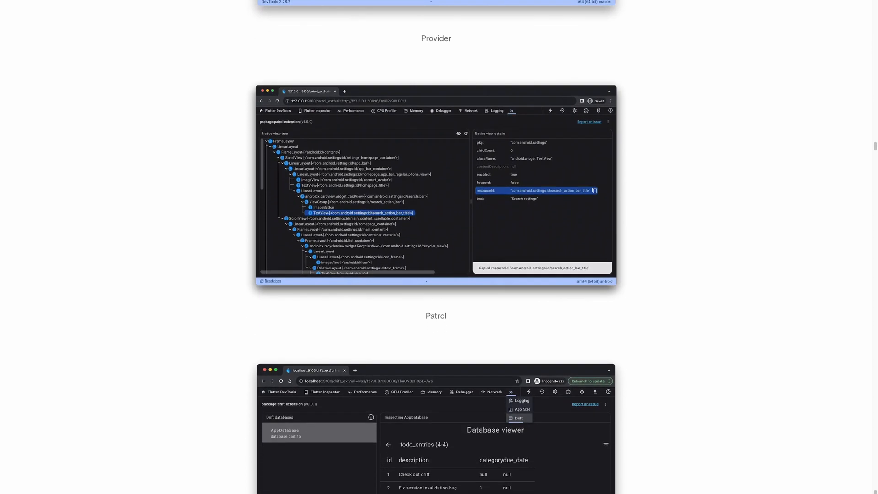
pyautogui.scroll(-3)
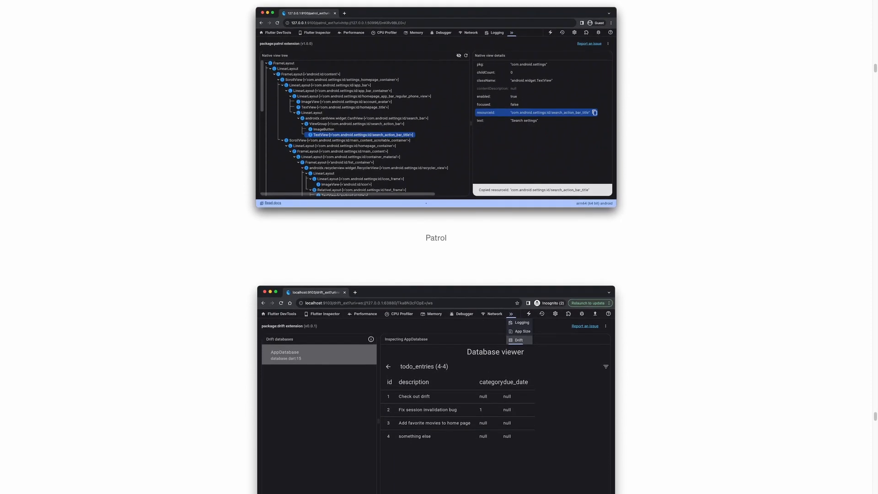
pyautogui.scroll(-3)
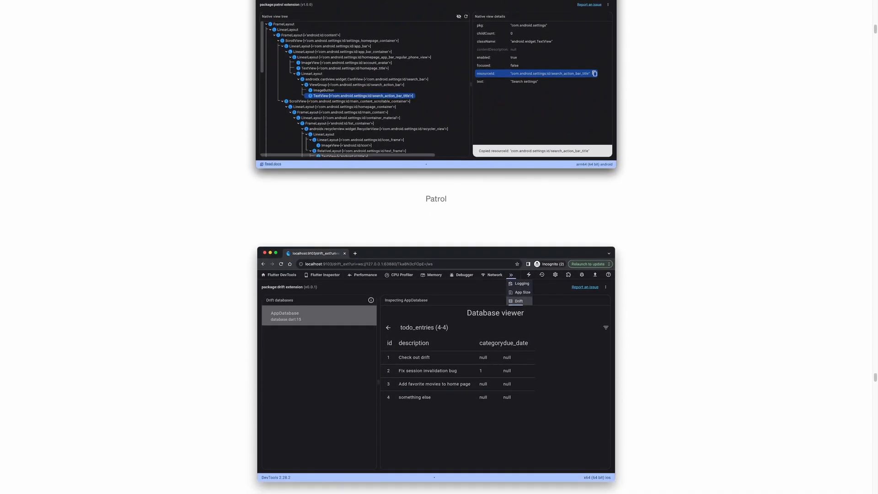
pyautogui.scroll(-3)
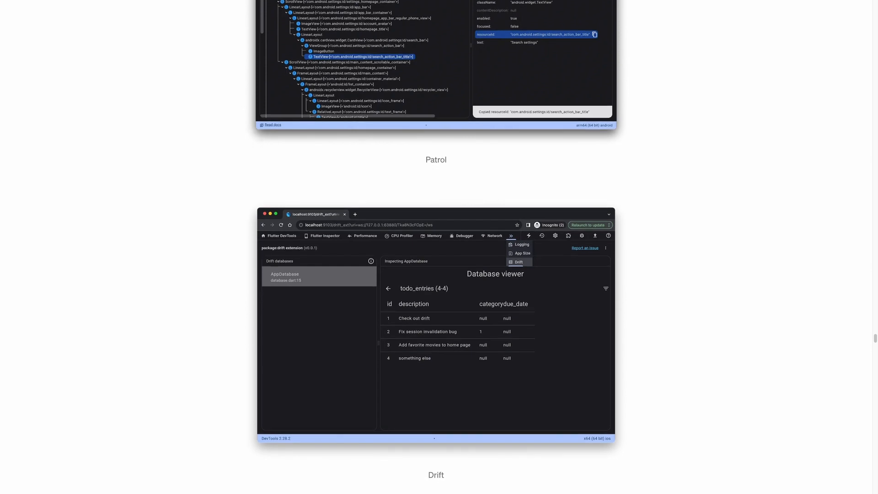
# Scroll to the DevTools updates heading and its new Home screen image
pyautogui.scroll(-3)
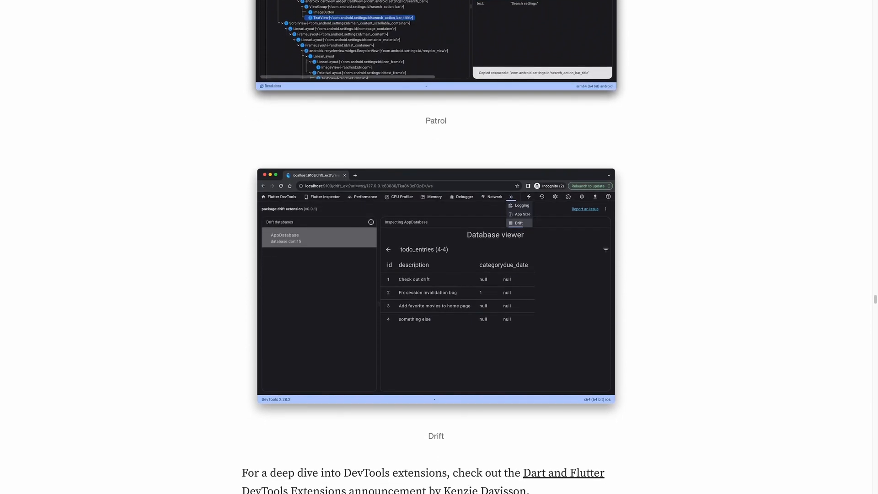
pyautogui.scroll(-3)
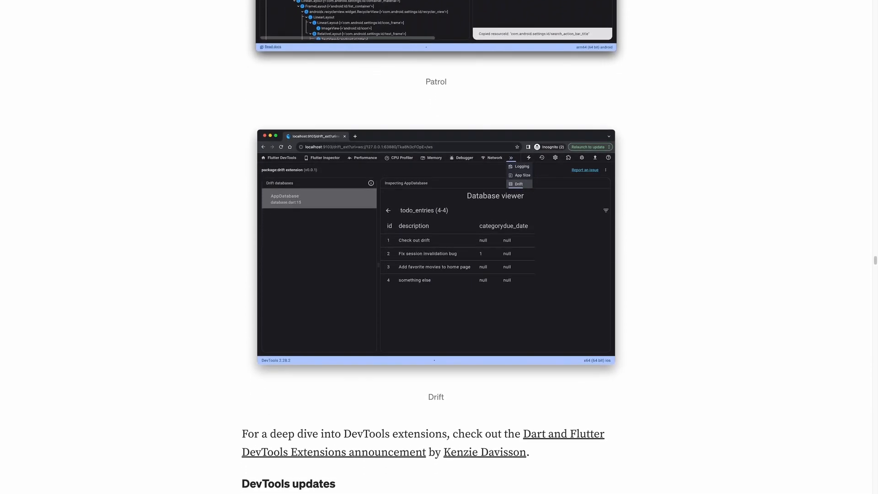
pyautogui.scroll(-3)
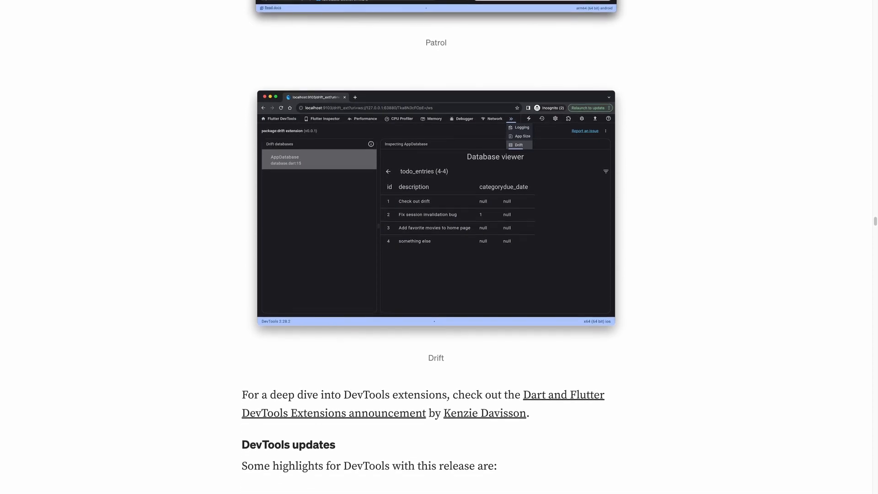
pyautogui.scroll(-3)
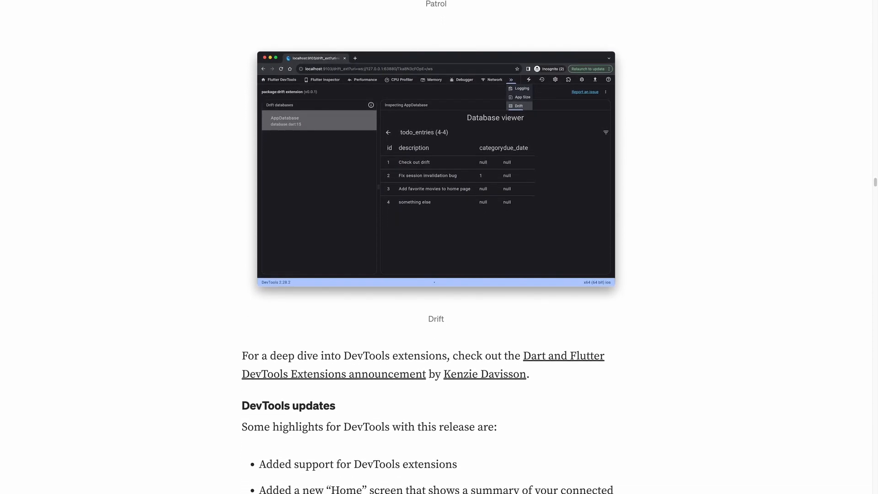
pyautogui.scroll(-3)
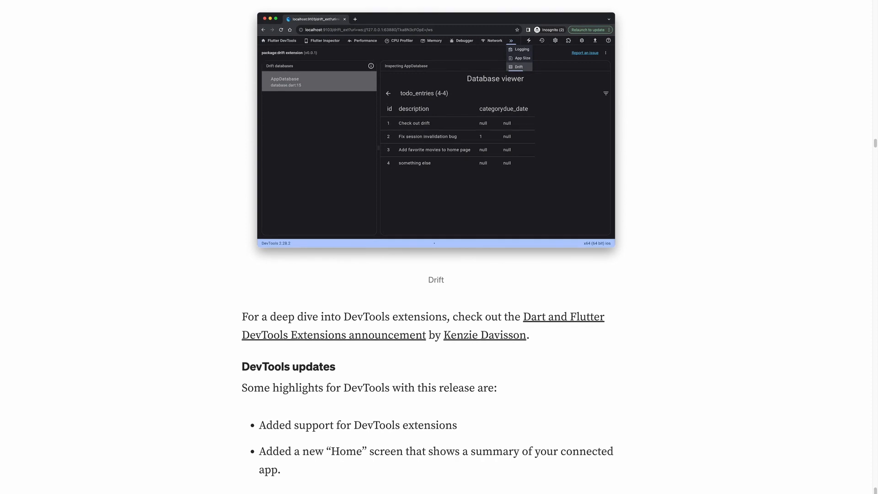
pyautogui.scroll(-3)
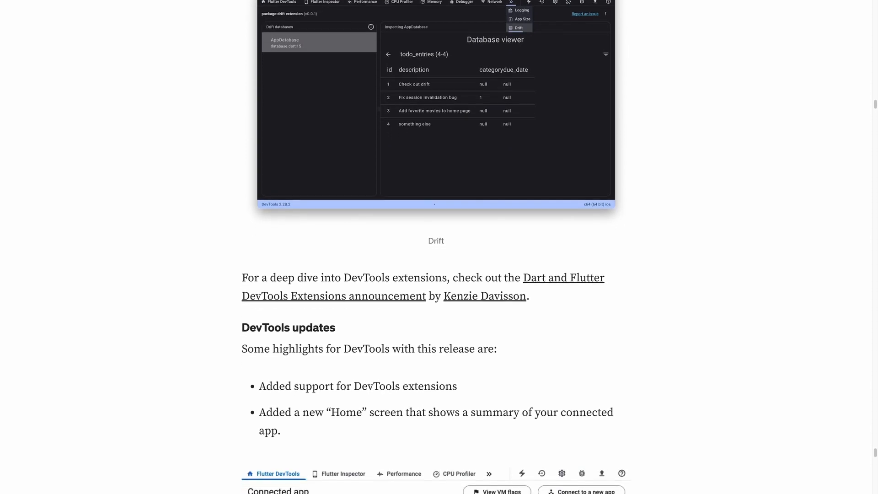
pyautogui.scroll(-3)
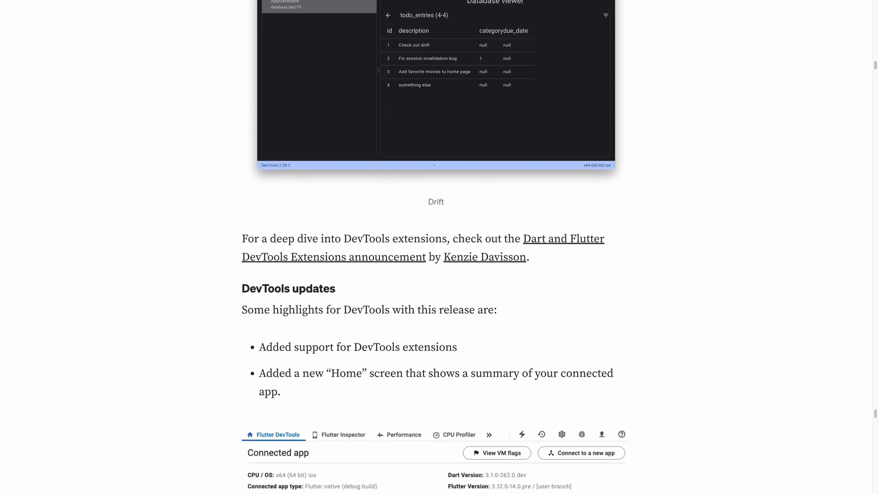
# Continue down through the Other improvements bullet list at the end of the post
pyautogui.scroll(-3)
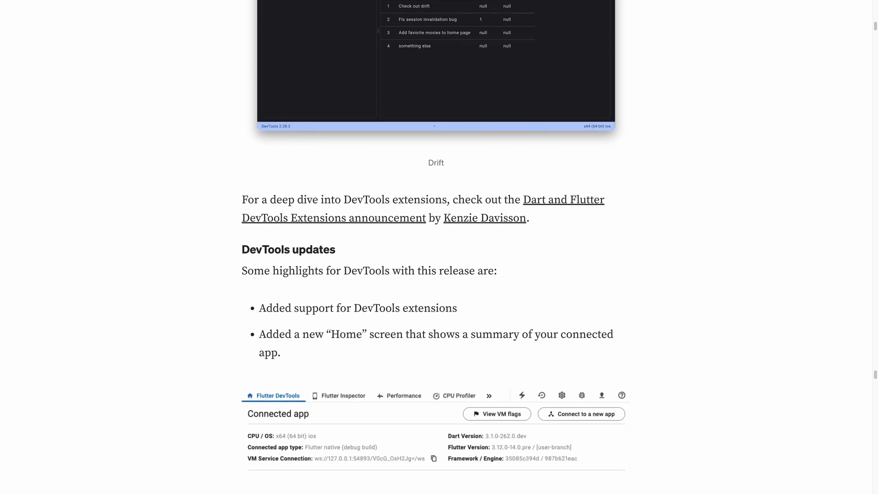
pyautogui.scroll(-3)
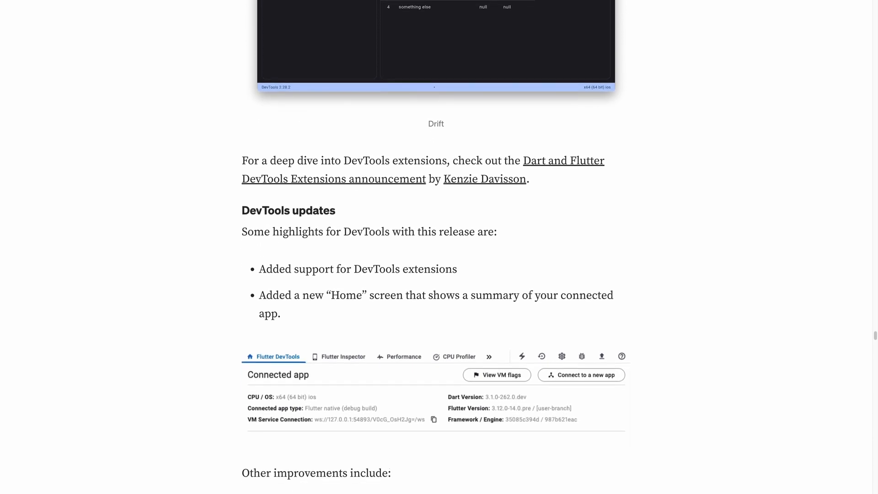
pyautogui.scroll(-3)
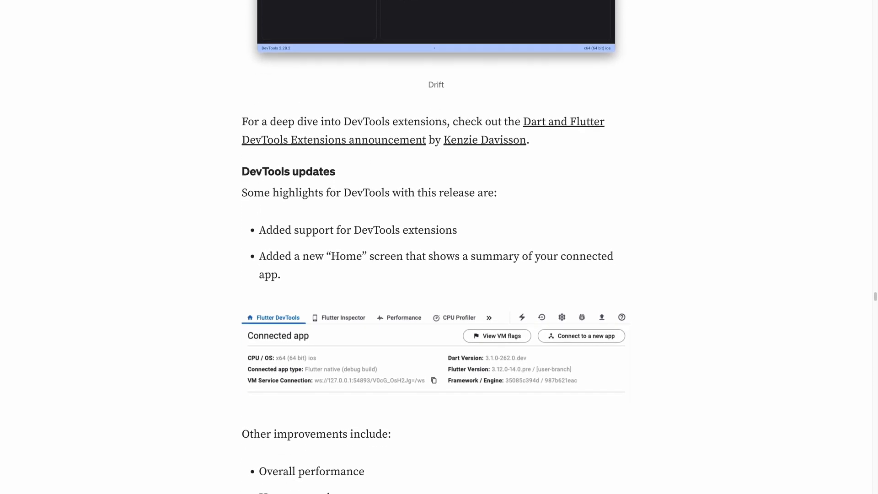
pyautogui.scroll(-3)
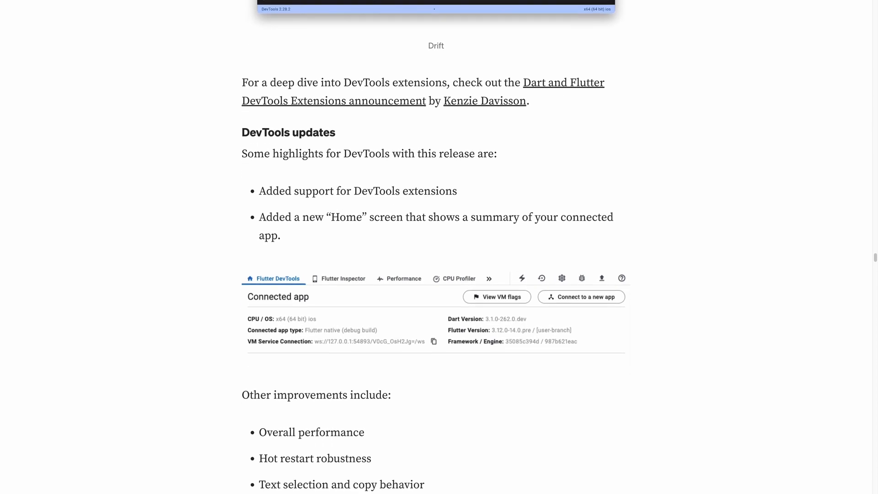
pyautogui.scroll(-3)
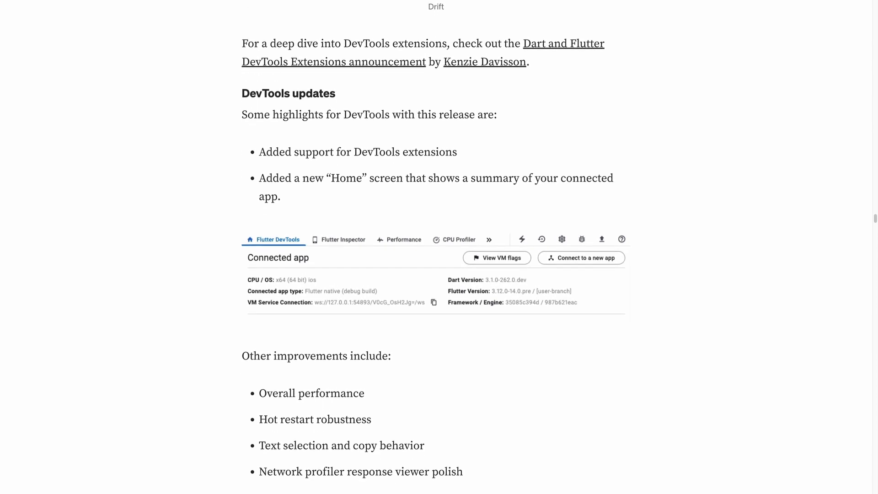
pyautogui.scroll(-3)
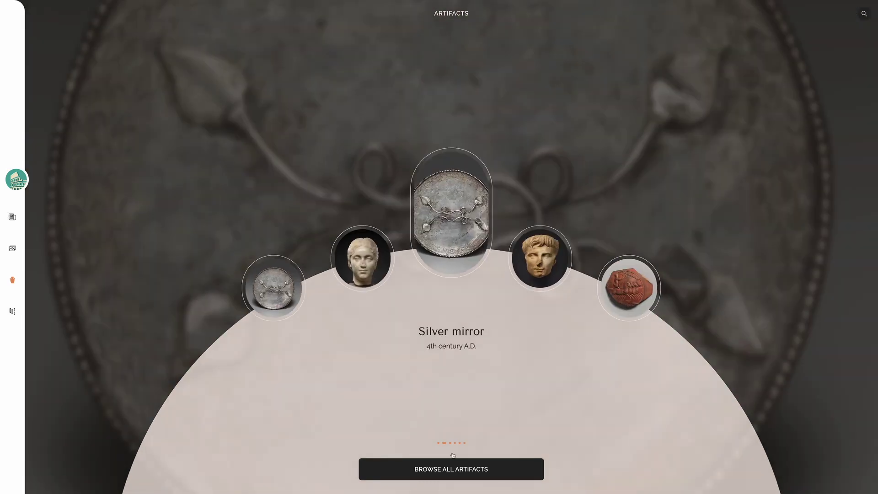
# Browse all 498 Colosseum artifacts and search the collection for 'head'
pyautogui.click(450, 481)
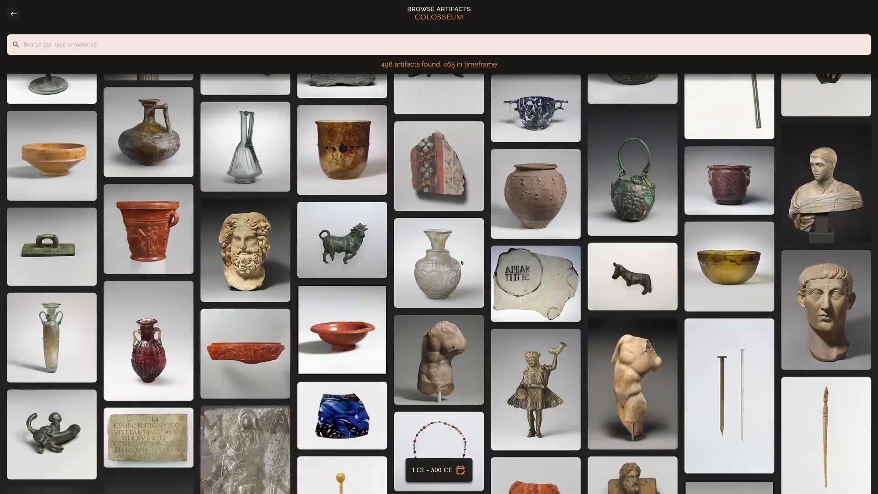
pyautogui.write('head')
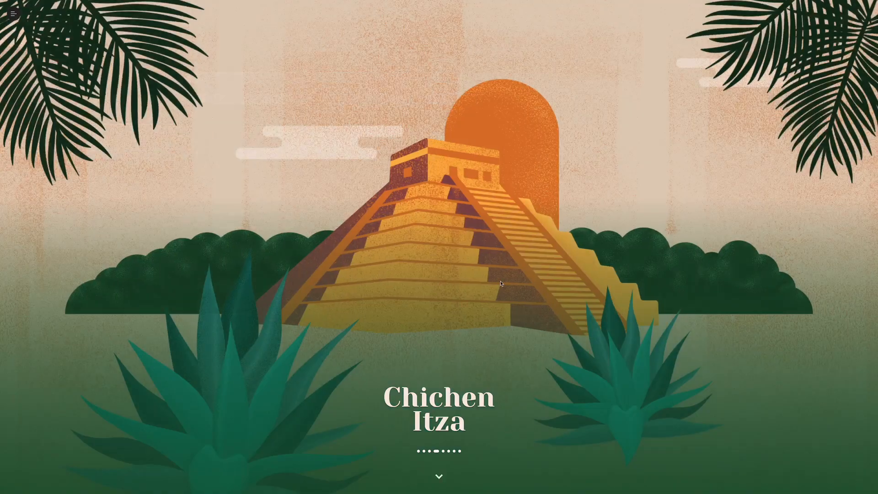
# Scroll the Chichen Itza page down into its construction section with the pyramid photos
pyautogui.scroll(-3)
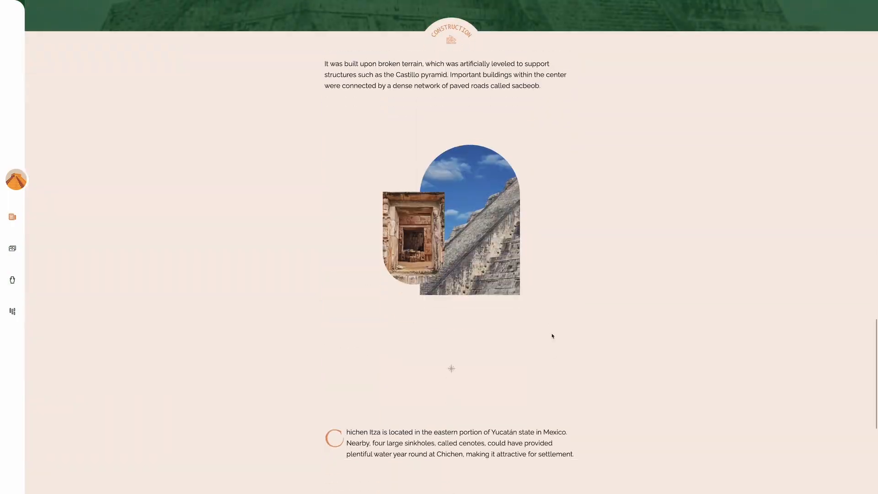